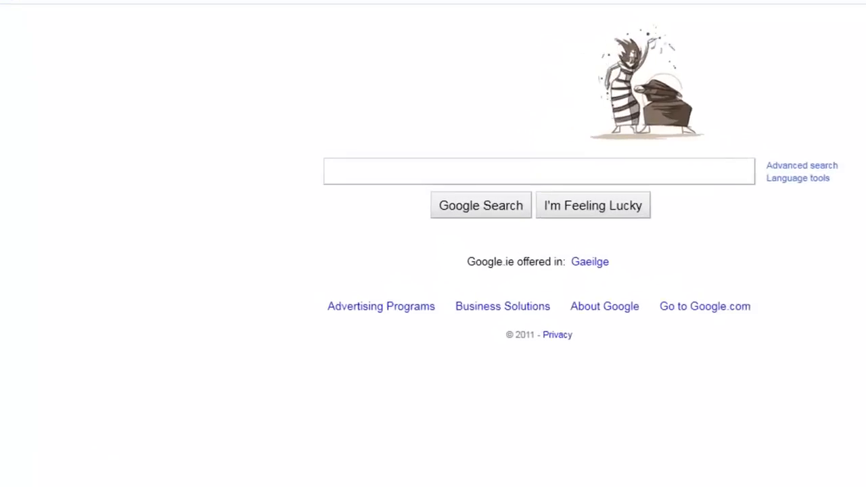
# Step: Search Google for 'rapidshare' and land on the RapidShare home page with its sign-up form
pyautogui.write('rap')
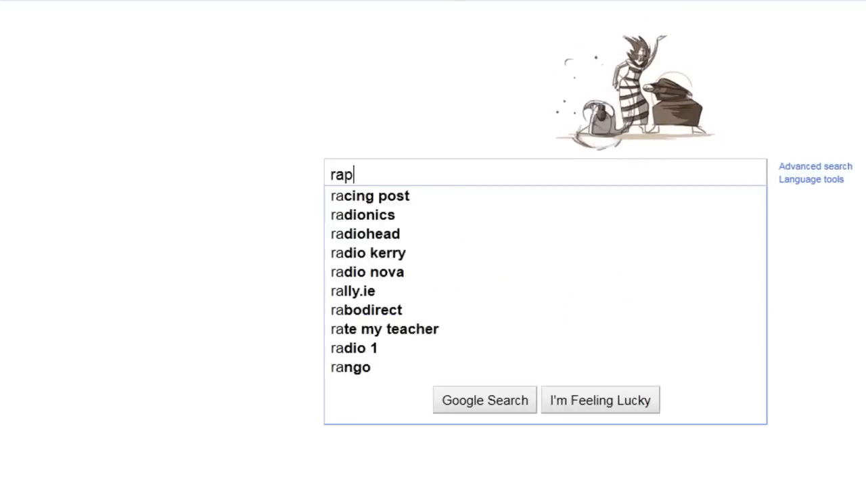
pyautogui.write('rapidshare')
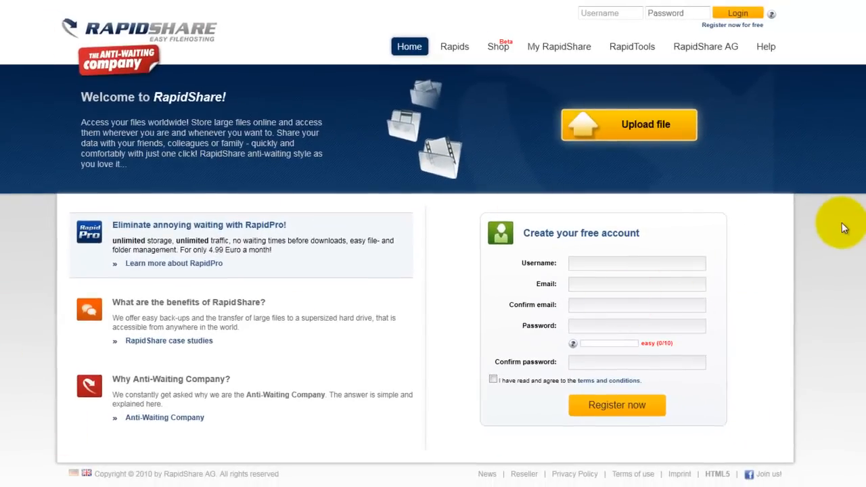
pyautogui.moveTo(851, 216)
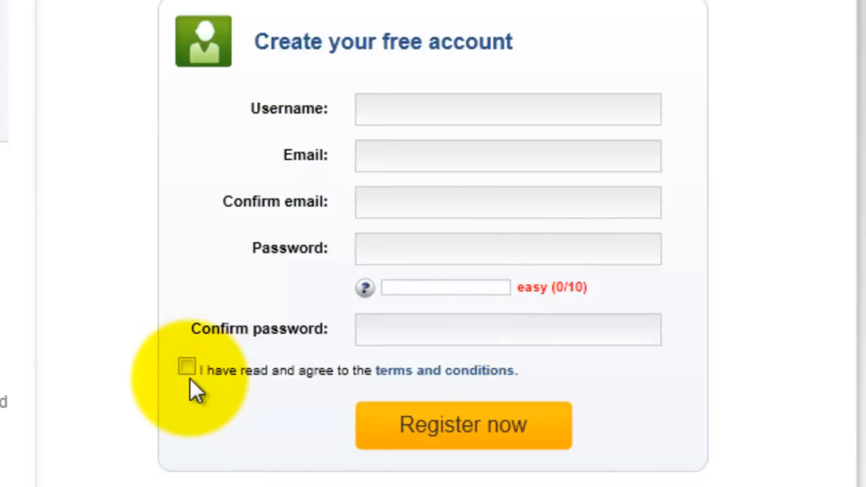
pyautogui.moveTo(191, 405)
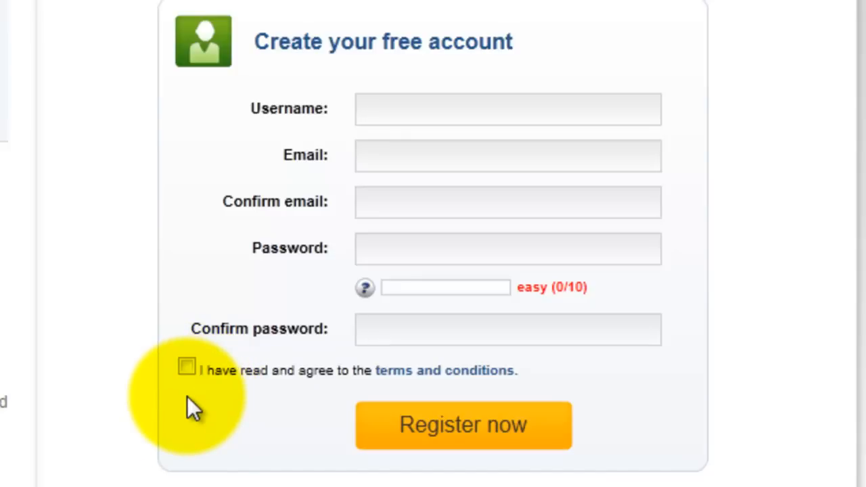
pyautogui.click(507, 329)
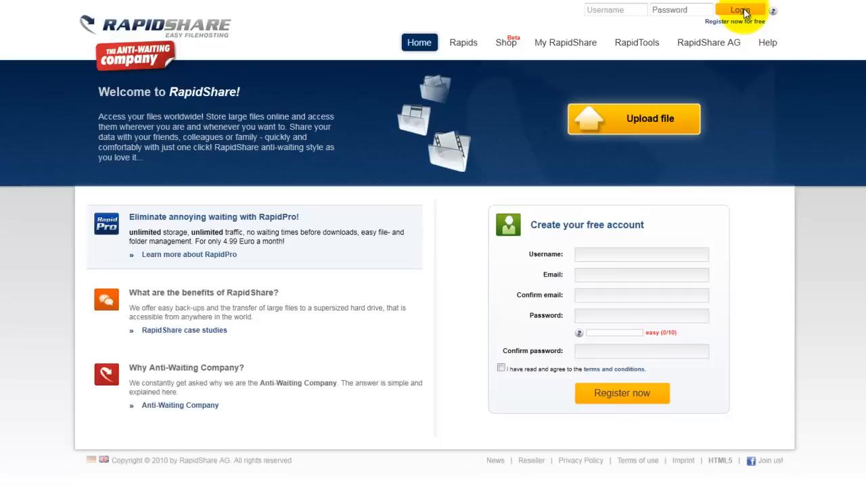
# Step: Log in to RapidShare as Asid_Tech_Tips to reach the member welcome page
pyautogui.write('Asid_Tech_Tips')
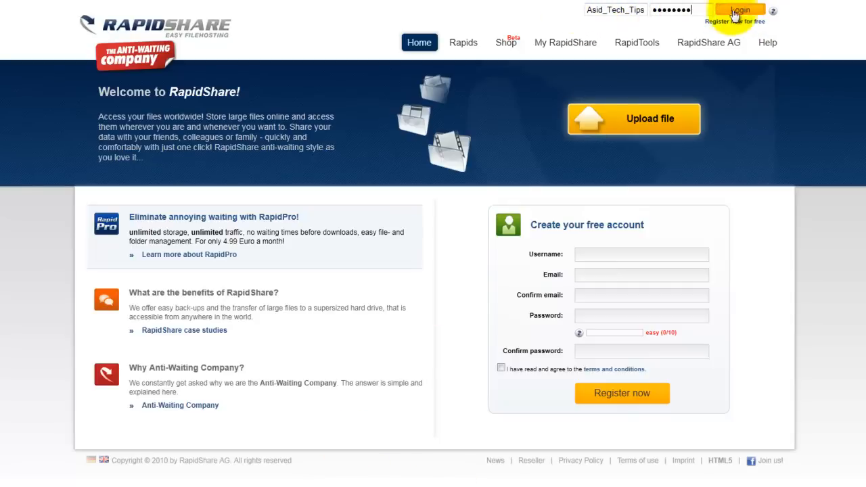
pyautogui.click(738, 11)
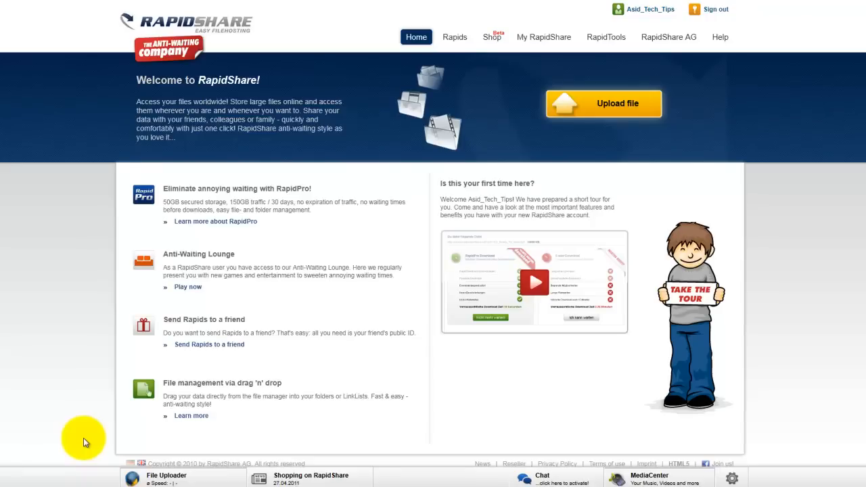
pyautogui.moveTo(71, 431)
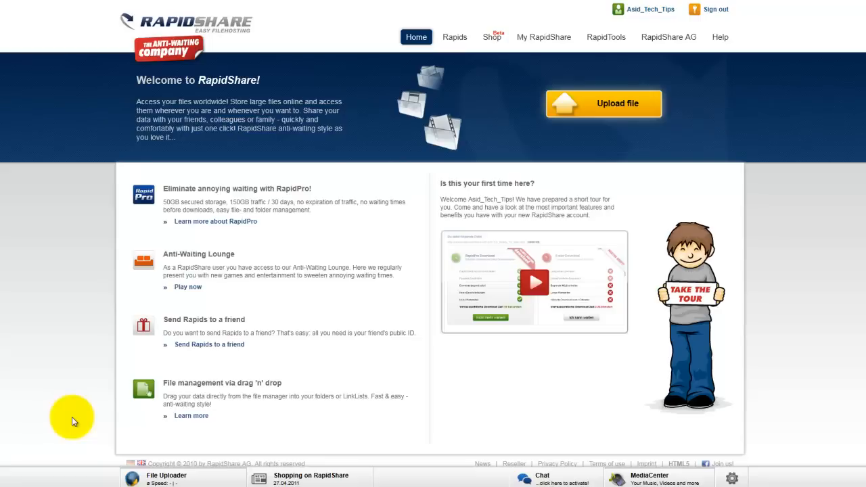
pyautogui.moveTo(19, 337)
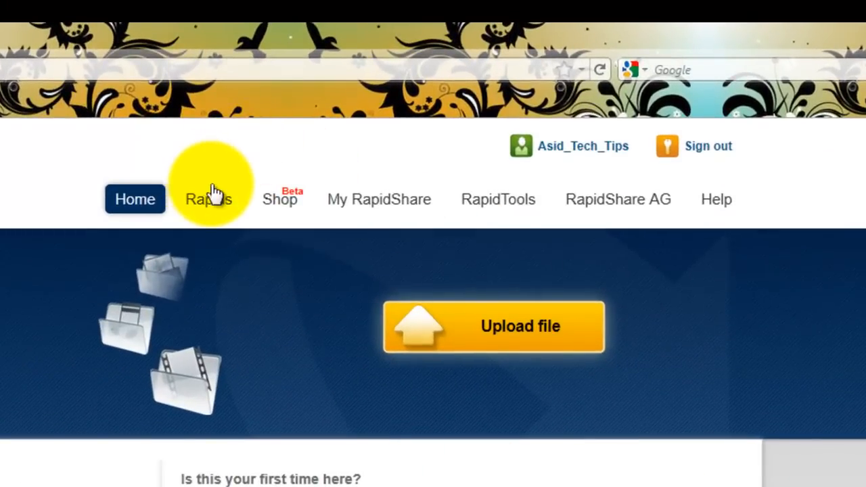
# Step: View the Buy Rapids price list, noting the 495 Rapids cost of RapidPro
pyautogui.click(208, 199)
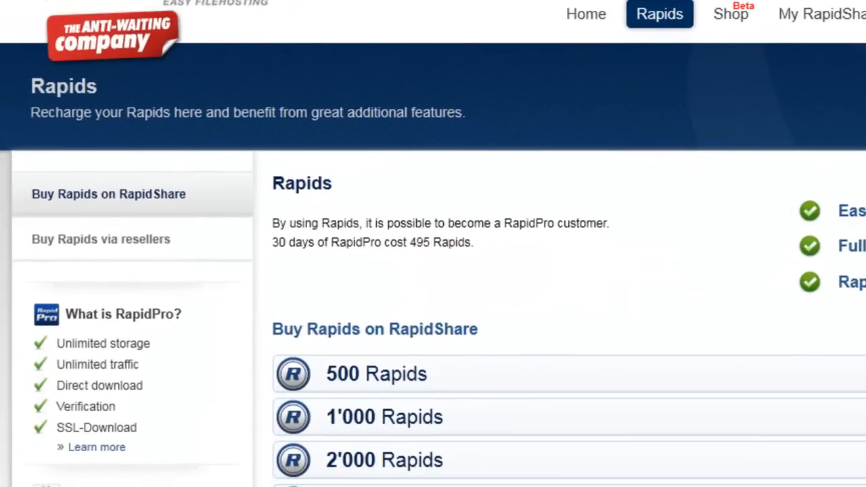
pyautogui.doubleClick(357, 242)
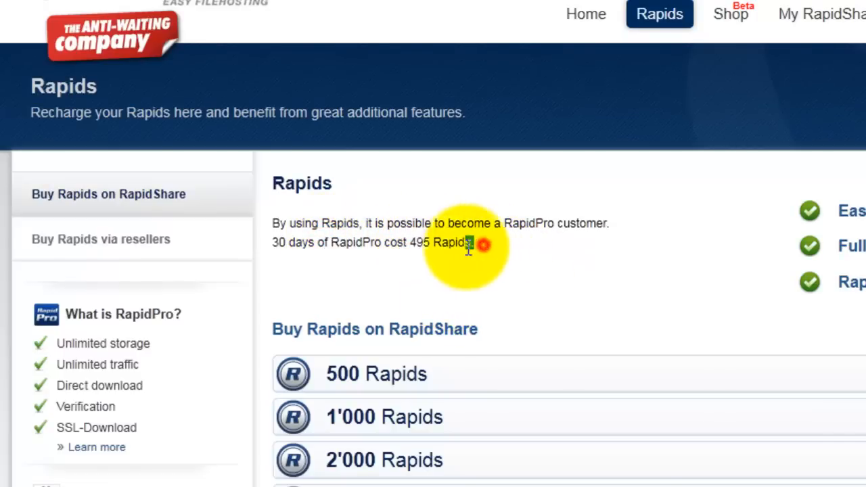
pyautogui.scroll(-3)
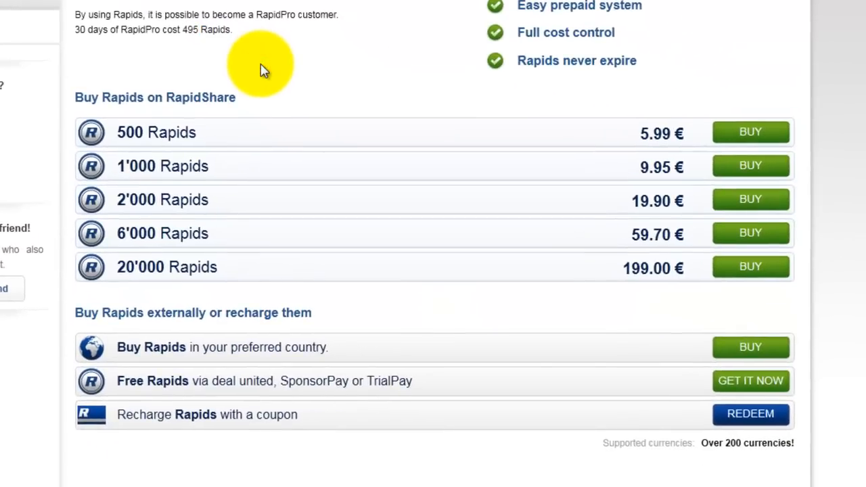
pyautogui.moveTo(156, 115)
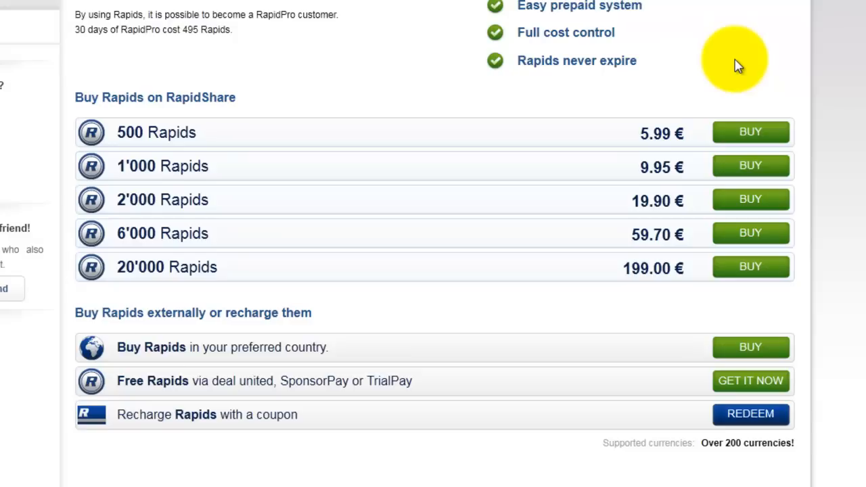
pyautogui.moveTo(137, 268)
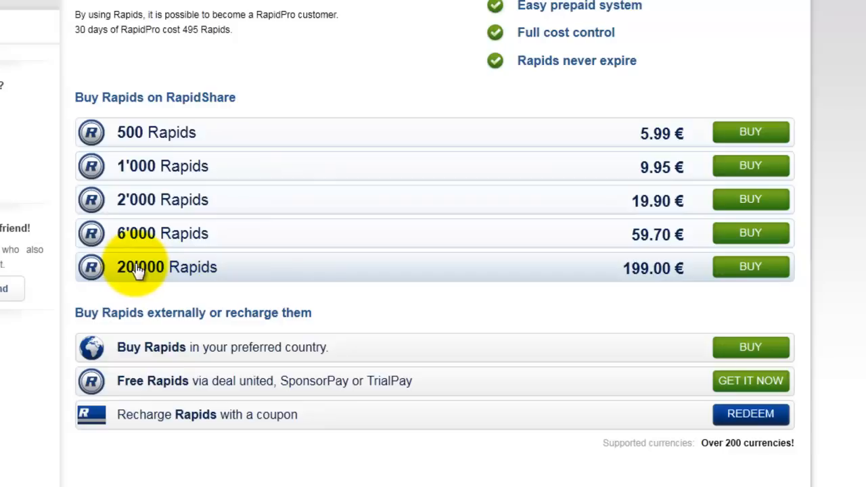
pyautogui.moveTo(555, 111)
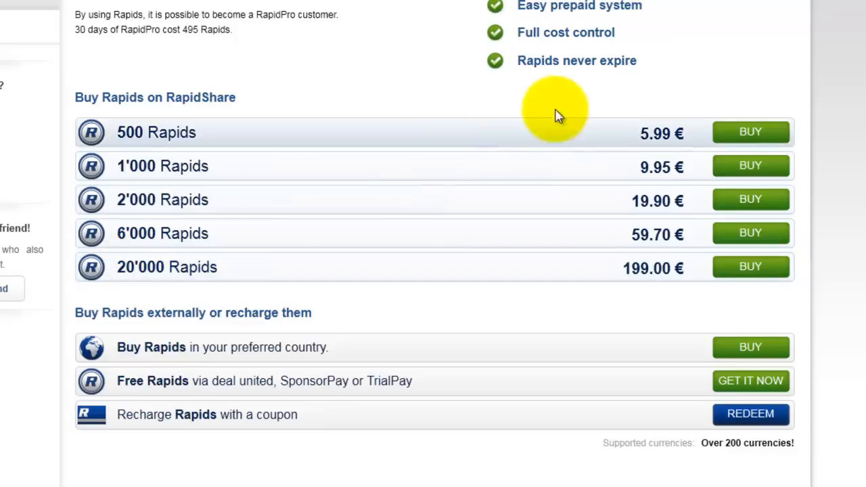
pyautogui.moveTo(205, 142)
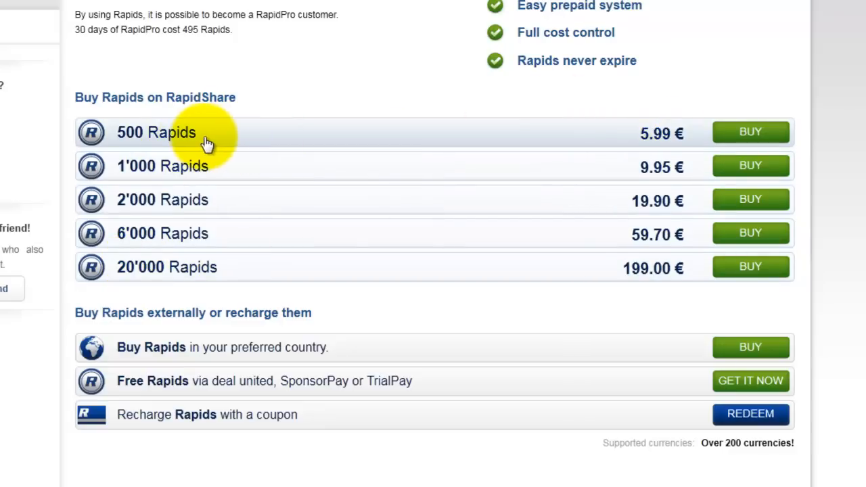
pyautogui.moveTo(162, 132)
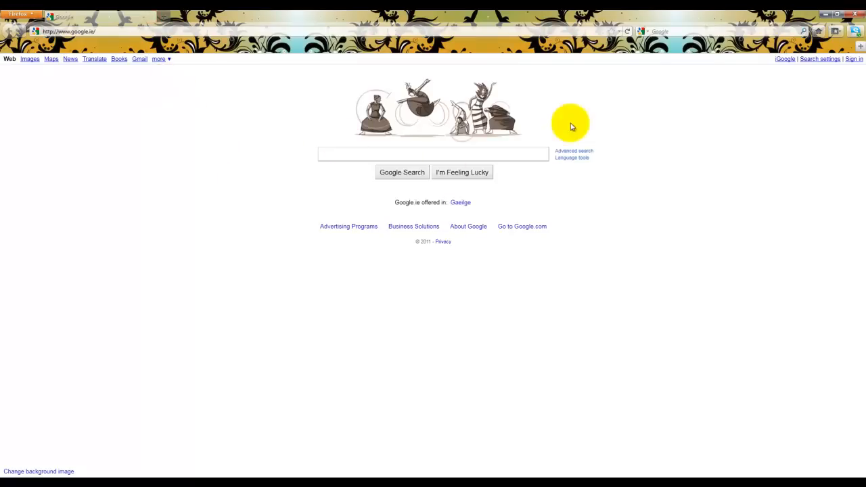
pyautogui.moveTo(349, 225)
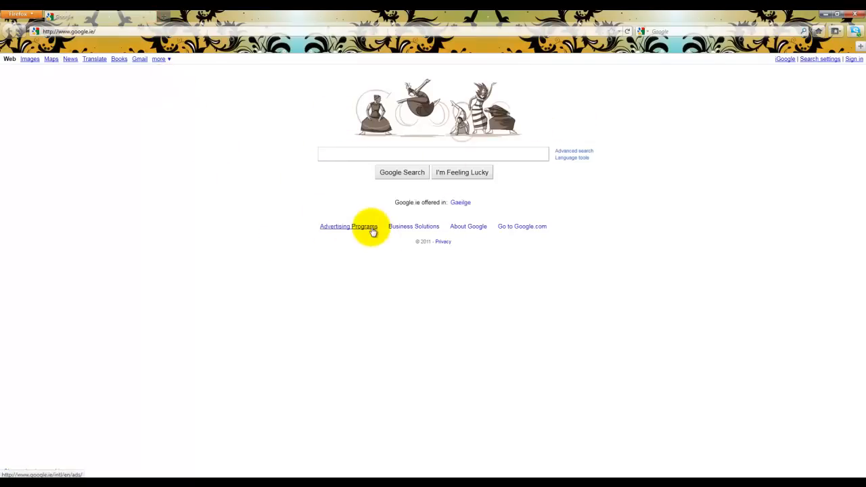
# Step: Search Google for 'hot fuzz rapidshare' and reach the RSLinks Hot Fuzz (2007) DVDRip post
pyautogui.write('hot fuzz rapidshare')
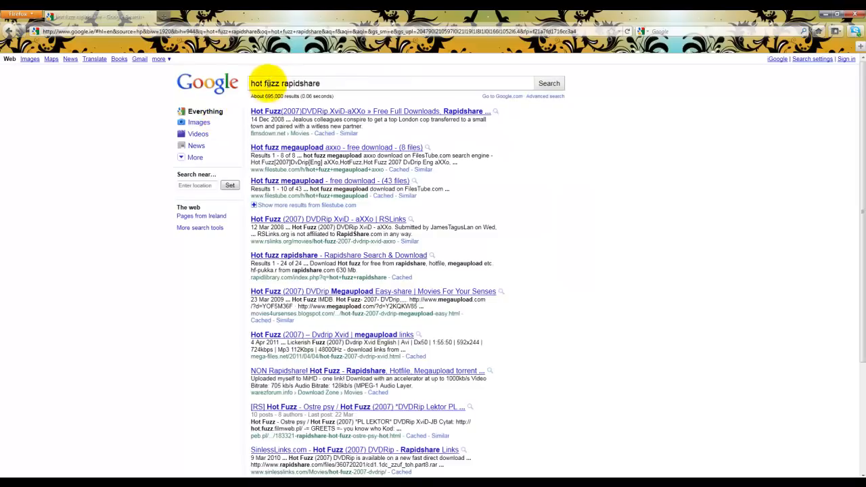
pyautogui.doubleClick(300, 84)
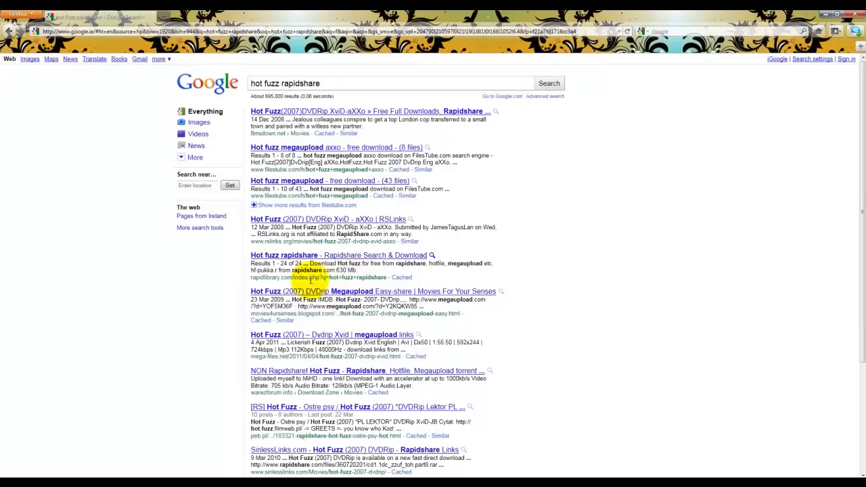
pyautogui.moveTo(304, 175)
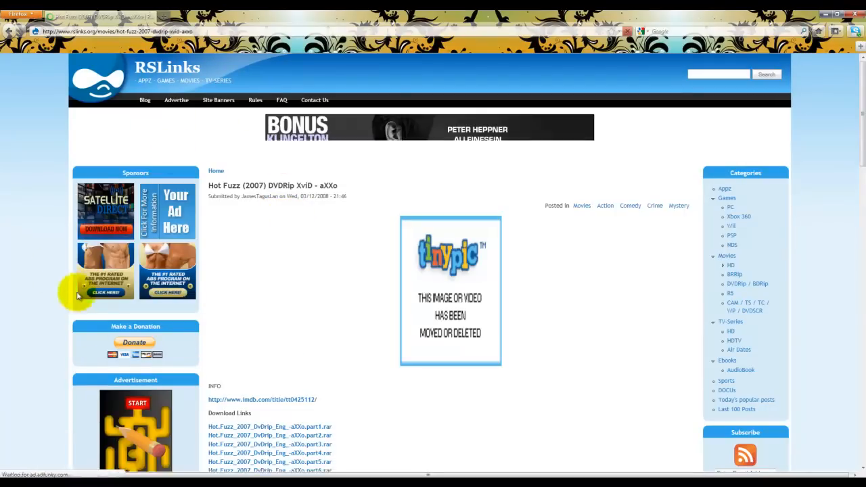
pyautogui.scroll(-3)
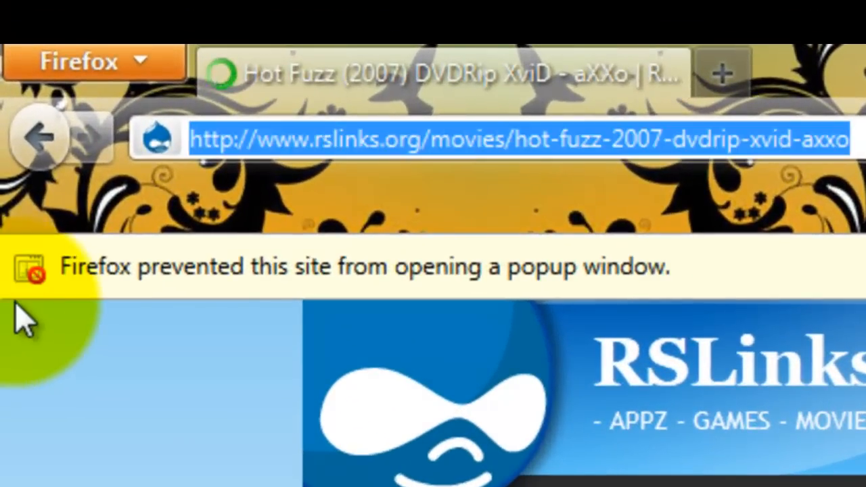
# Step: Enter filestube.com in the address bar to head to FilesTube
pyautogui.write('filestube.com/')
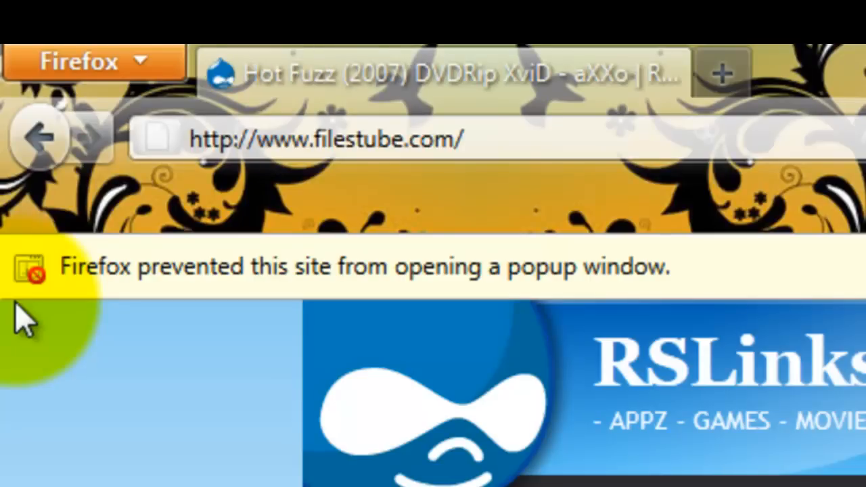
pyautogui.moveTo(14, 324)
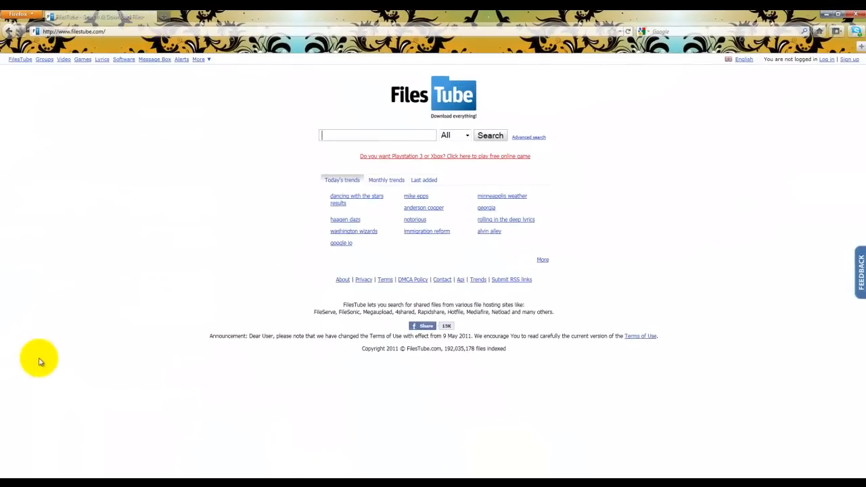
pyautogui.moveTo(363, 230)
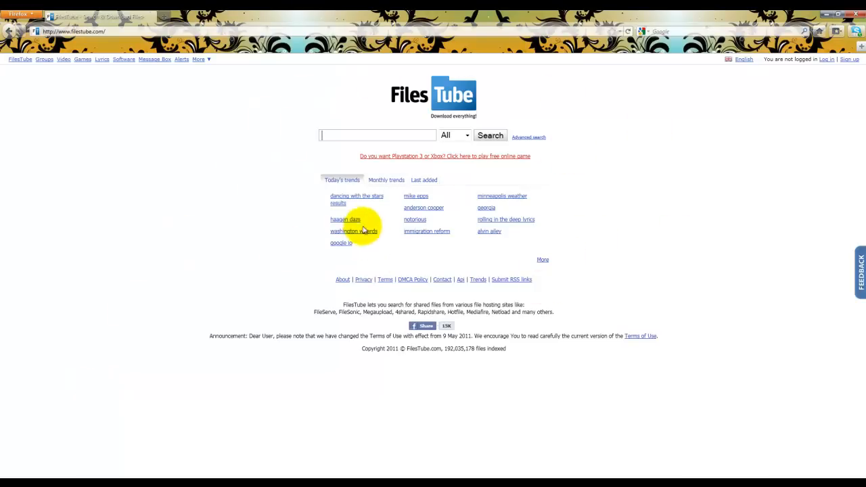
pyautogui.moveTo(242, 230)
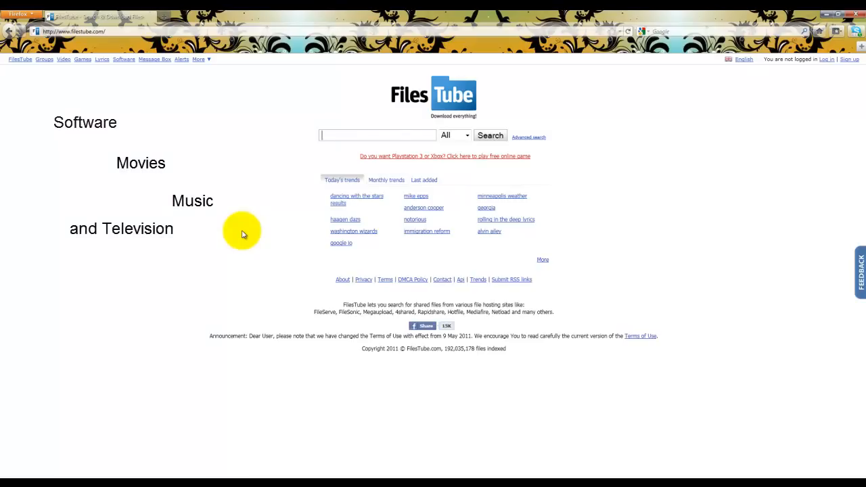
# Step: Search FilesTube for 'hot fuzz rapidshare' and pick the aXXo hot fuzz seven-part entry
pyautogui.write('hot fuzz')
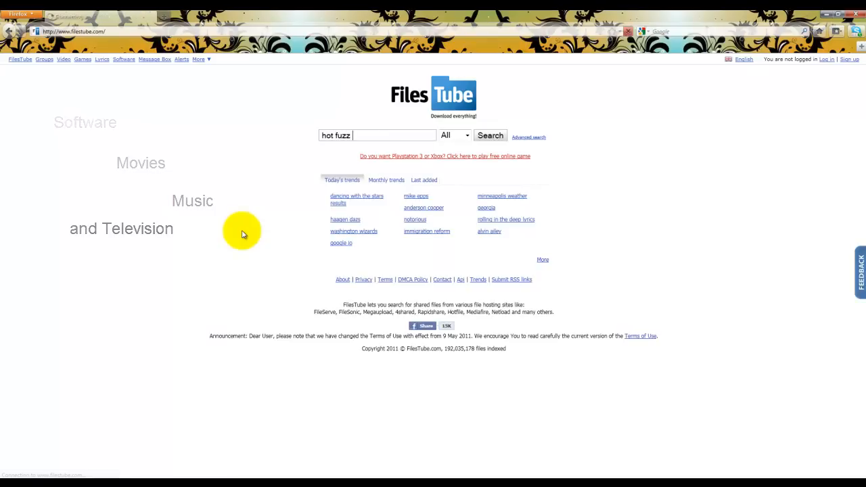
pyautogui.click(490, 136)
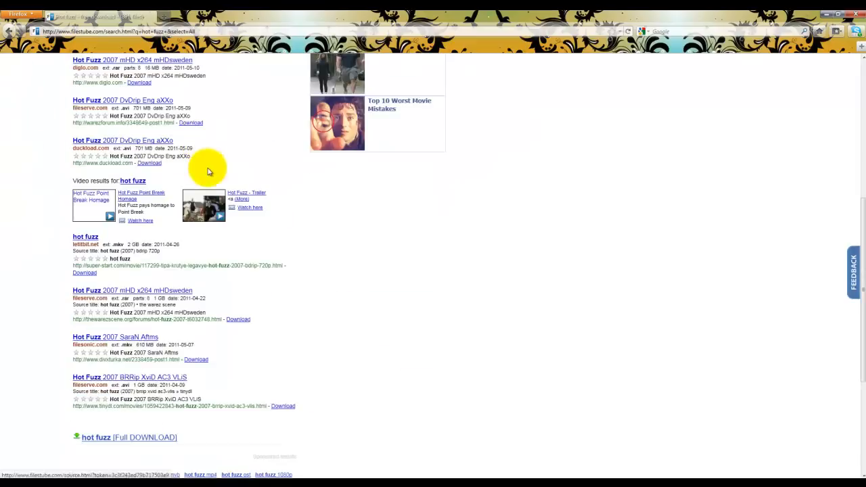
pyautogui.scroll(-3)
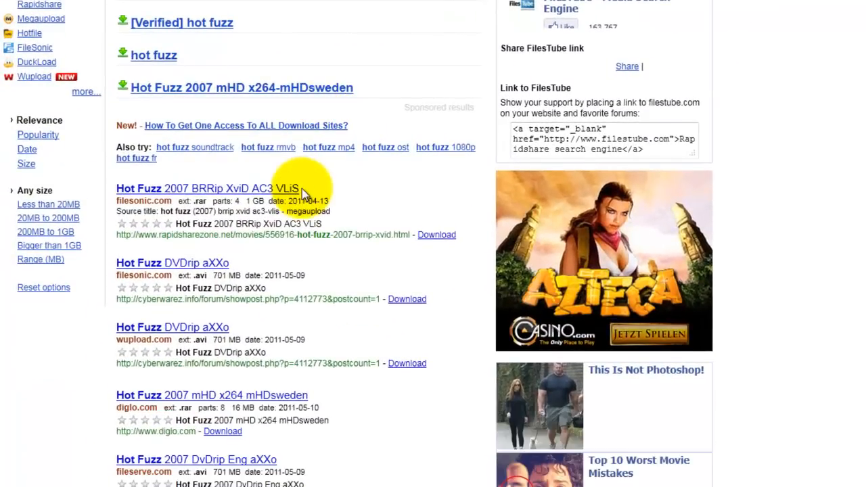
pyautogui.moveTo(189, 240)
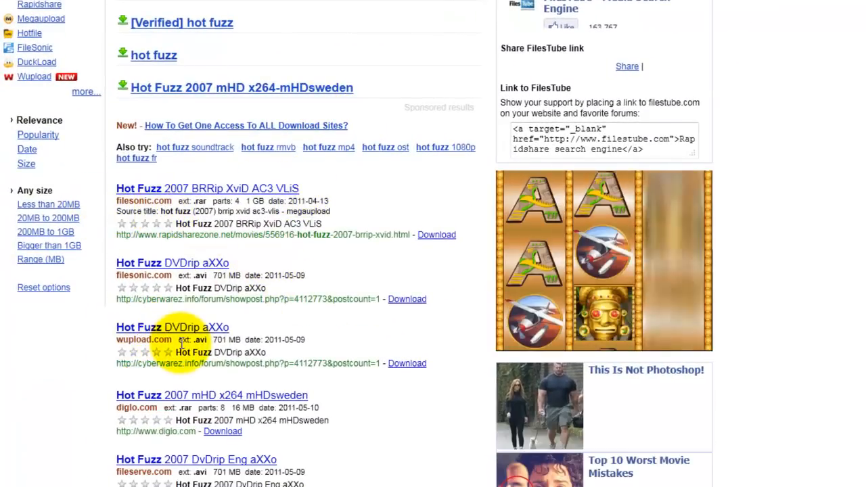
pyautogui.scroll(-3)
pyautogui.write('hot fuzz rapidshare')
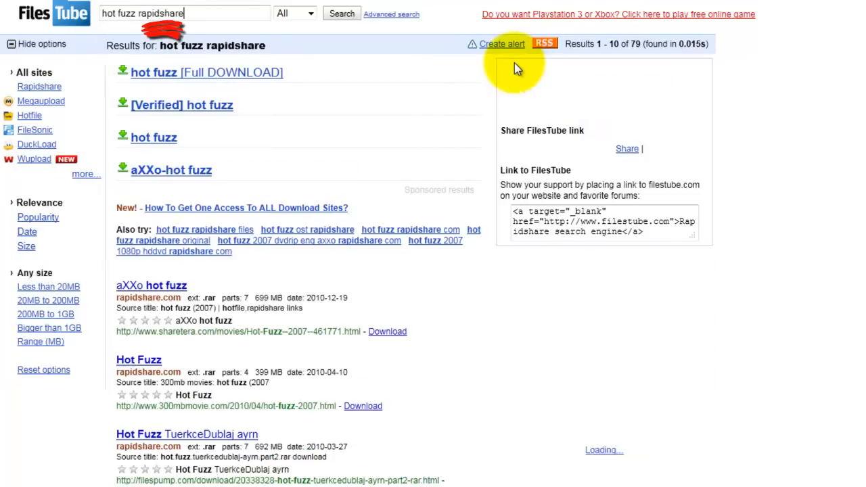
pyautogui.scroll(-3)
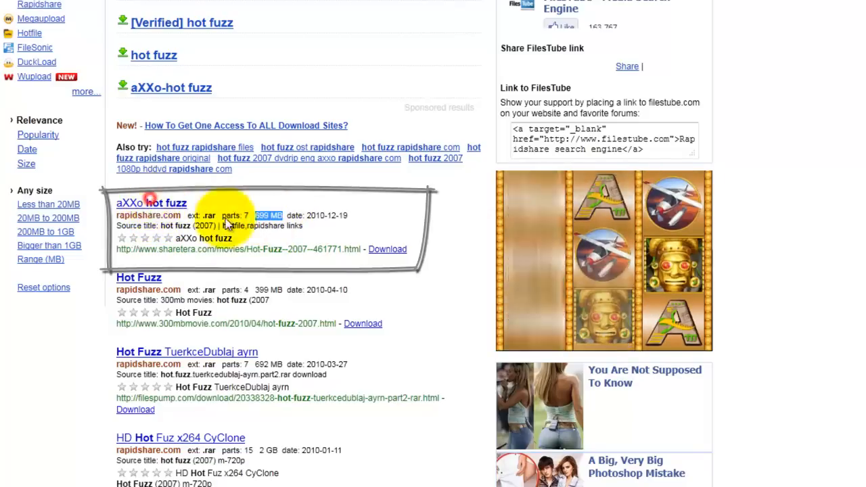
pyautogui.click(152, 203)
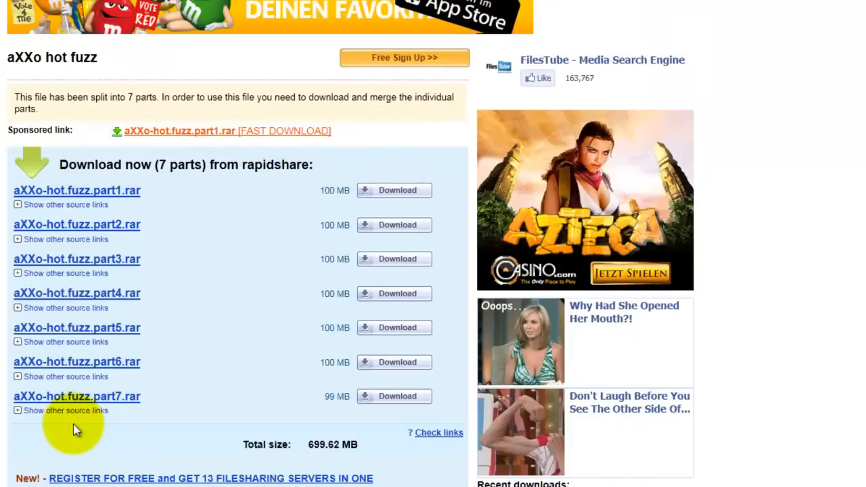
pyautogui.moveTo(339, 251)
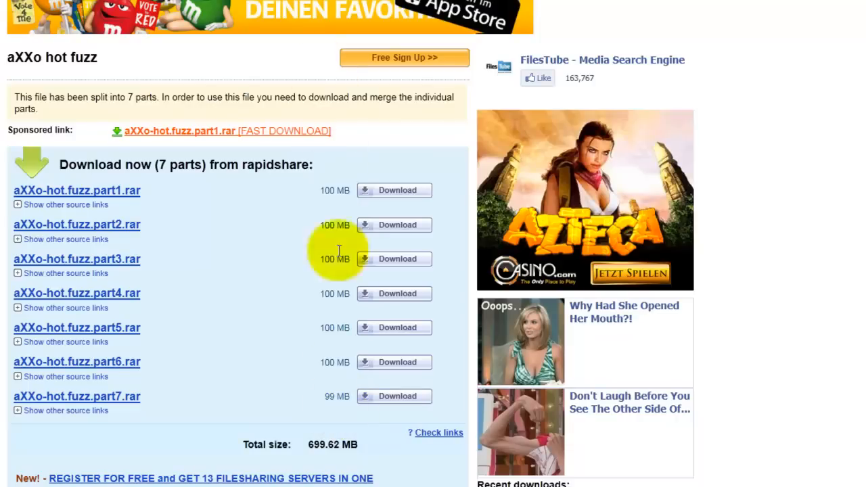
pyautogui.moveTo(338, 397)
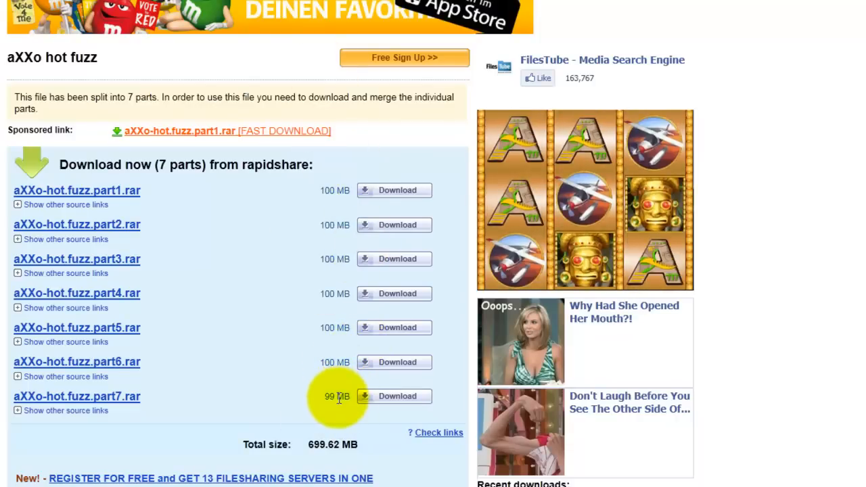
pyautogui.moveTo(392, 189)
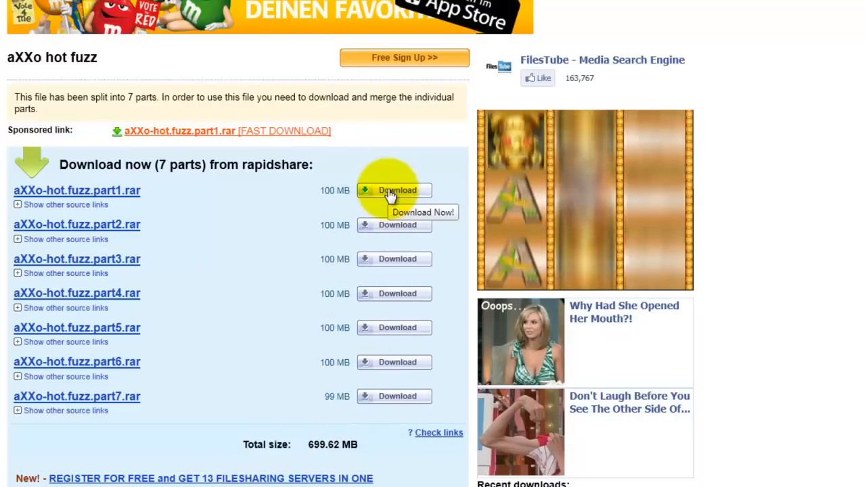
# Step: Request aXXo-hot.fuzz.part1.rar, decline RapidPro and sign out for a free slow download
pyautogui.click(398, 190)
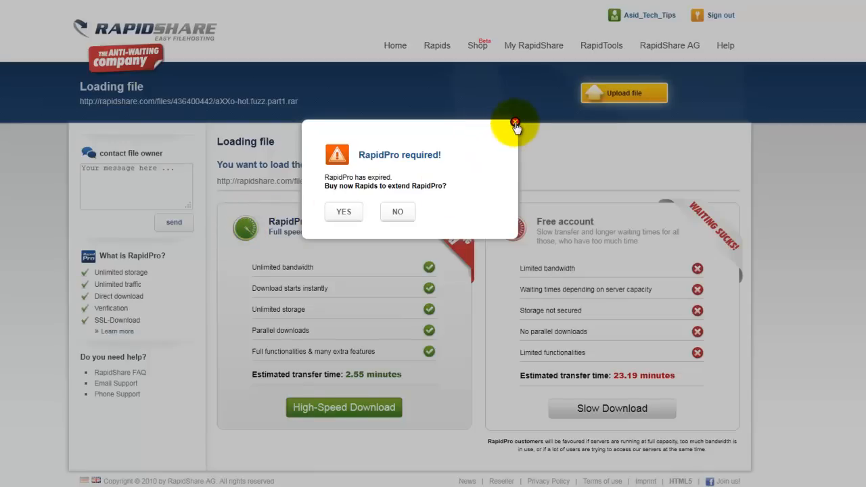
pyautogui.click(515, 123)
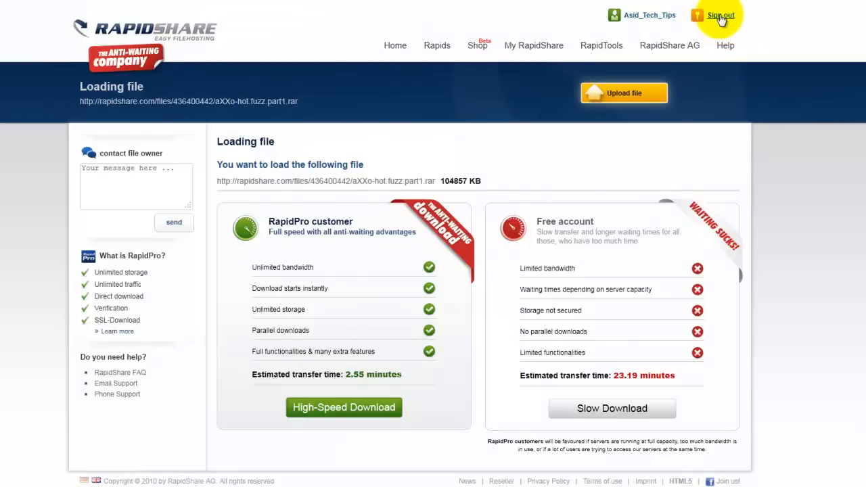
pyautogui.click(720, 15)
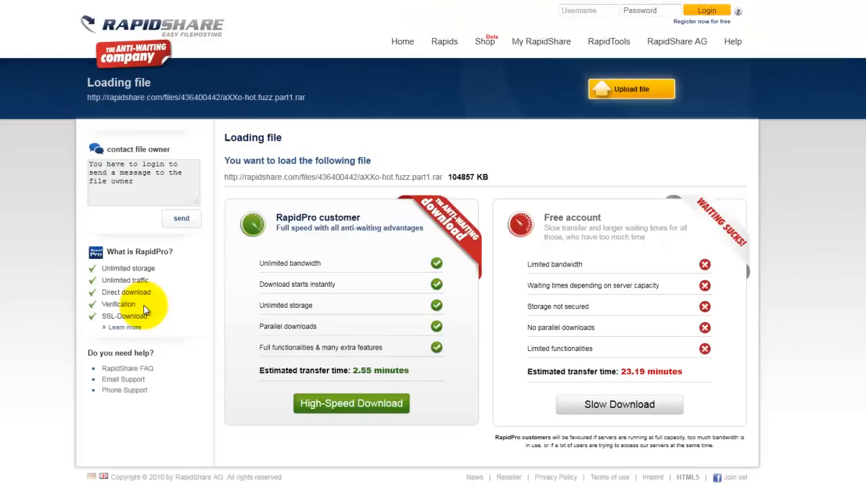
pyautogui.moveTo(146, 295)
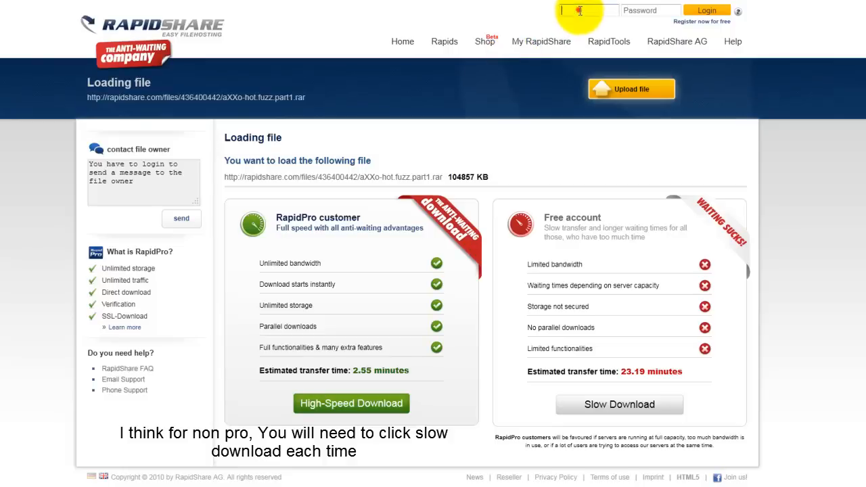
pyautogui.write('Asid_Tech_Tips')
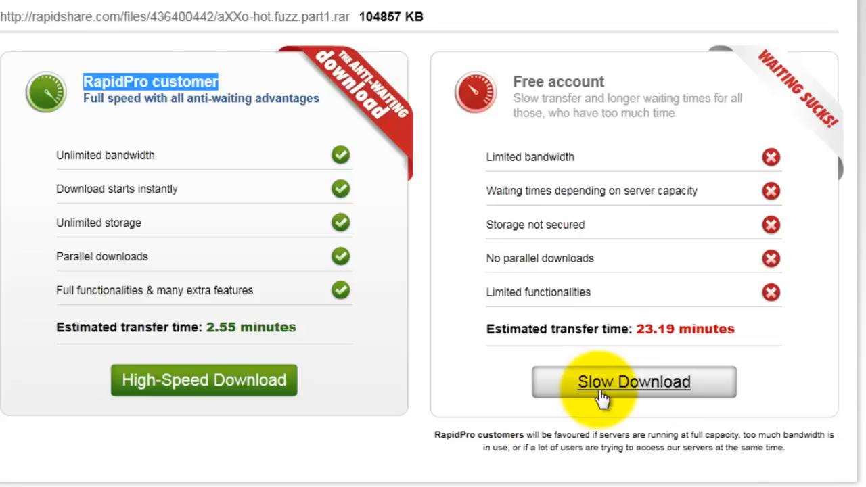
pyautogui.moveTo(295, 412)
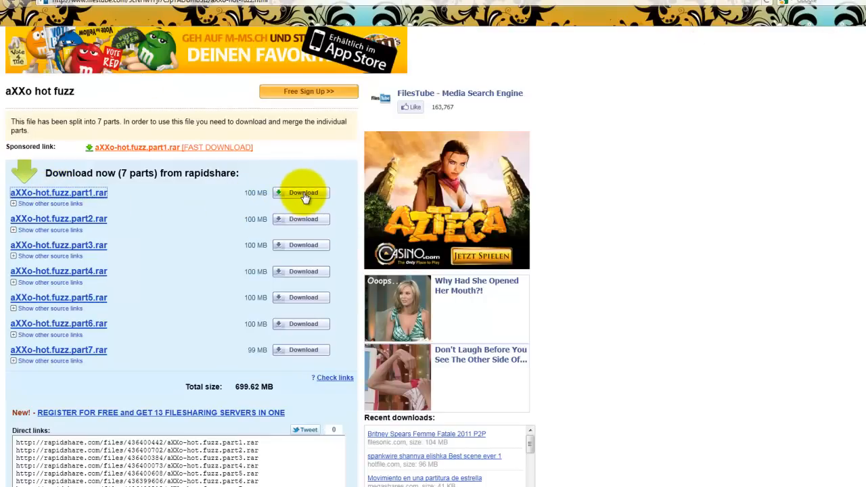
# Step: Start downloads for the remaining Hot Fuzz RAR parts from their pages
pyautogui.click(303, 192)
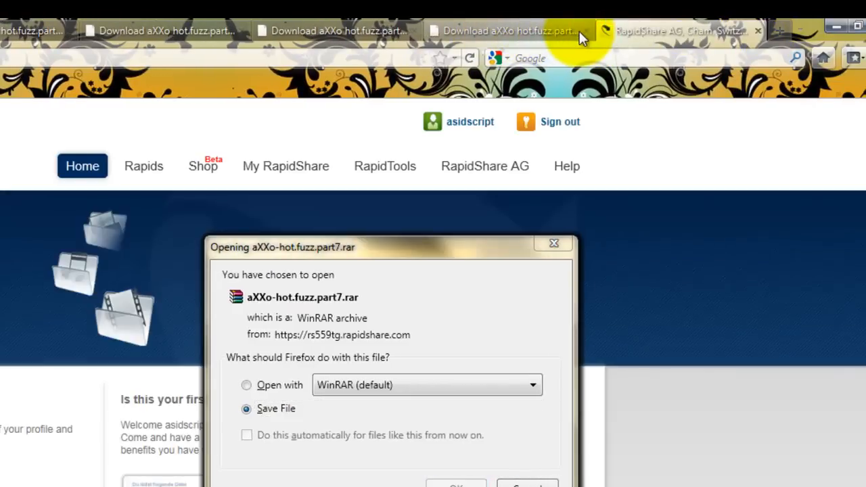
pyautogui.click(593, 31)
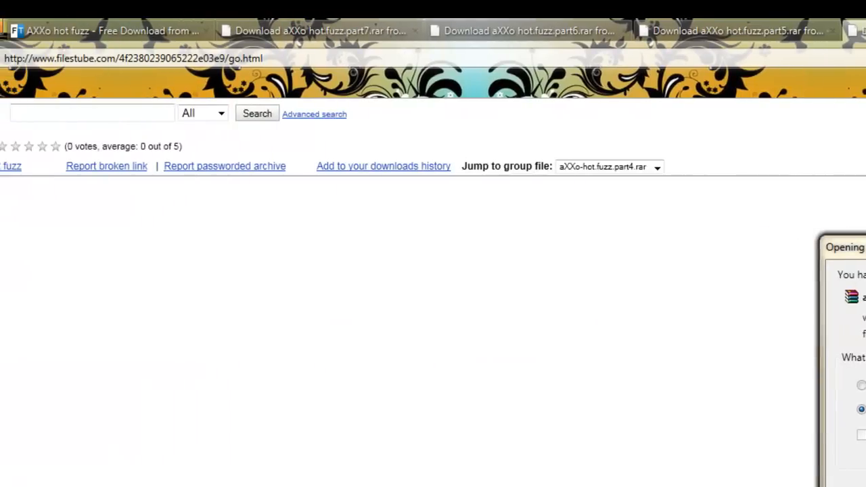
pyautogui.click(622, 31)
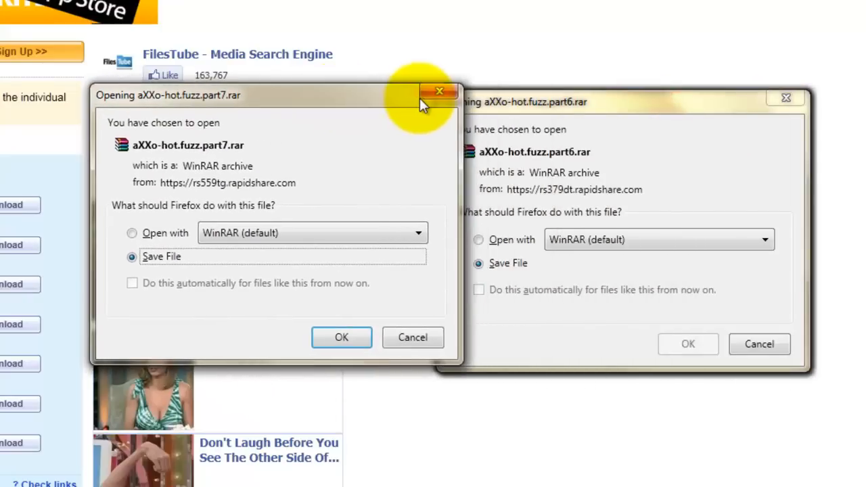
# Step: Dismiss the 'Opening …rar' save prompts for parts 7 and 1 and close the browser
pyautogui.click(438, 92)
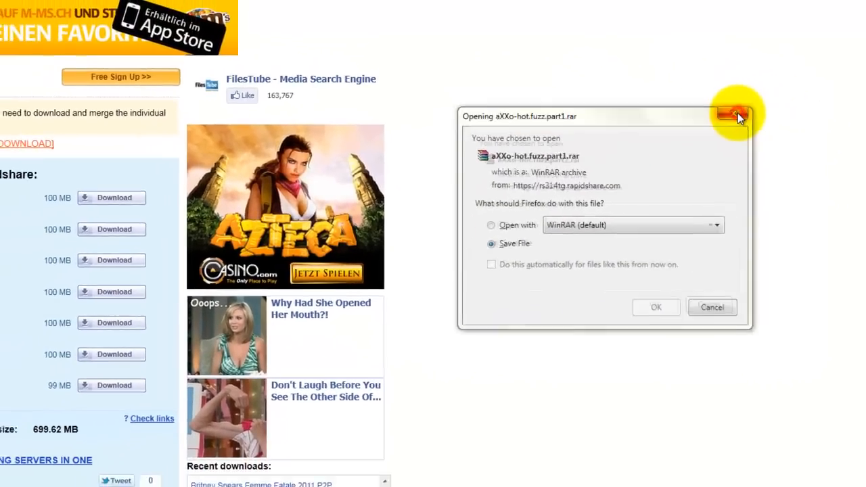
pyautogui.click(733, 115)
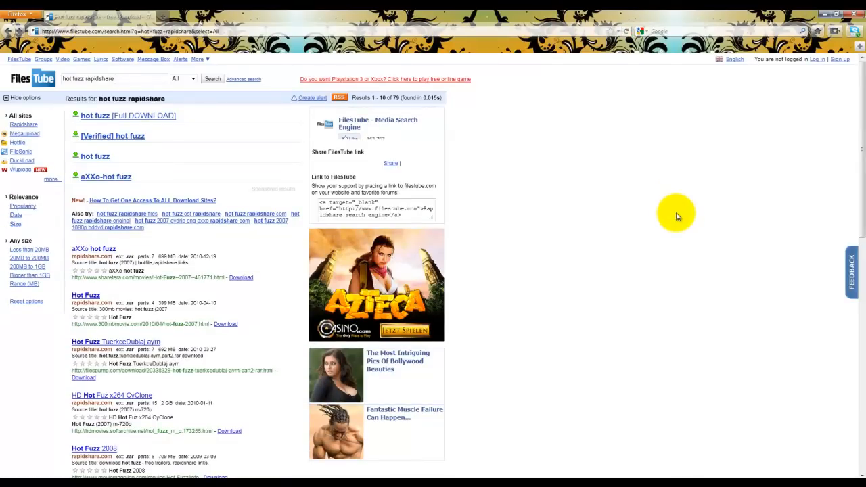
pyautogui.moveTo(716, 85)
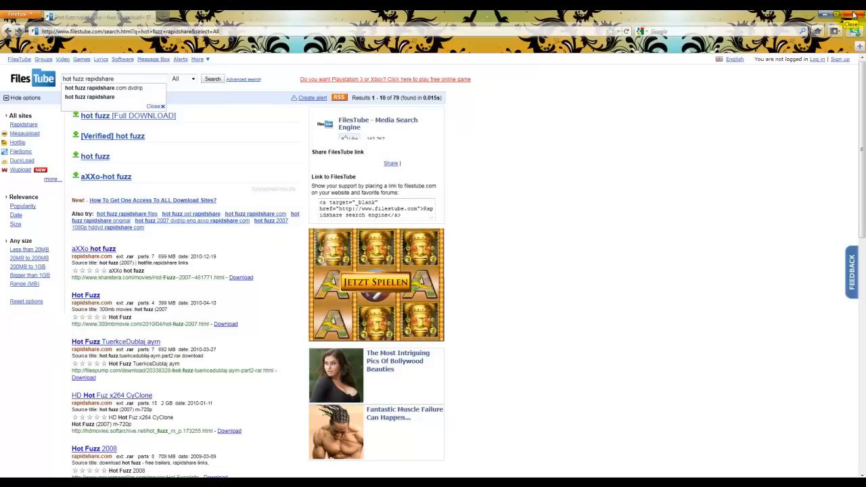
pyautogui.click(852, 13)
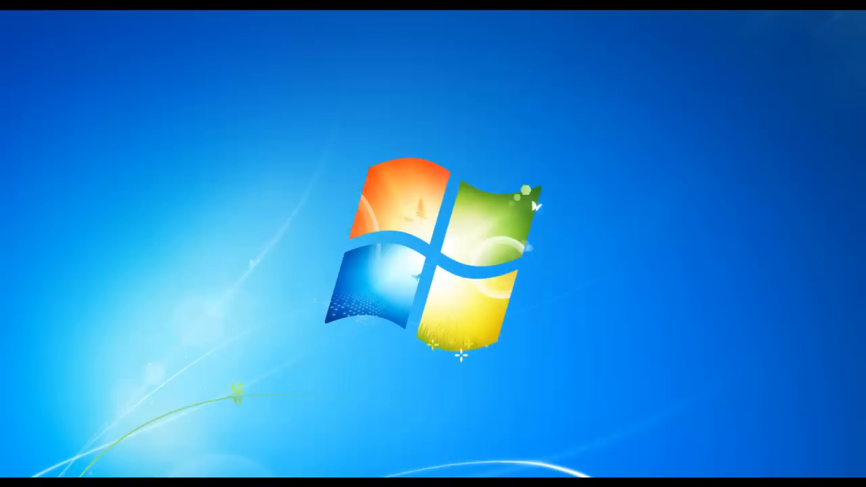
# Step: Launch Firefox from the Windows 7 Start menu onto google.ie
pyautogui.click(12, 480)
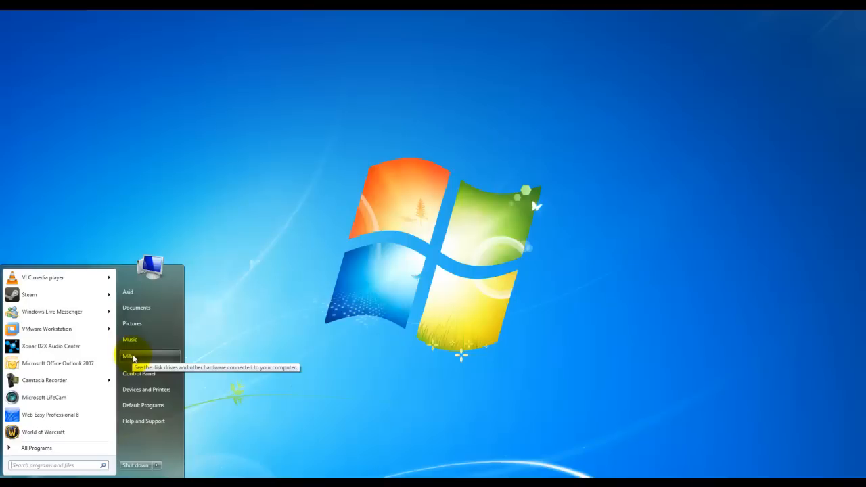
pyautogui.click(128, 357)
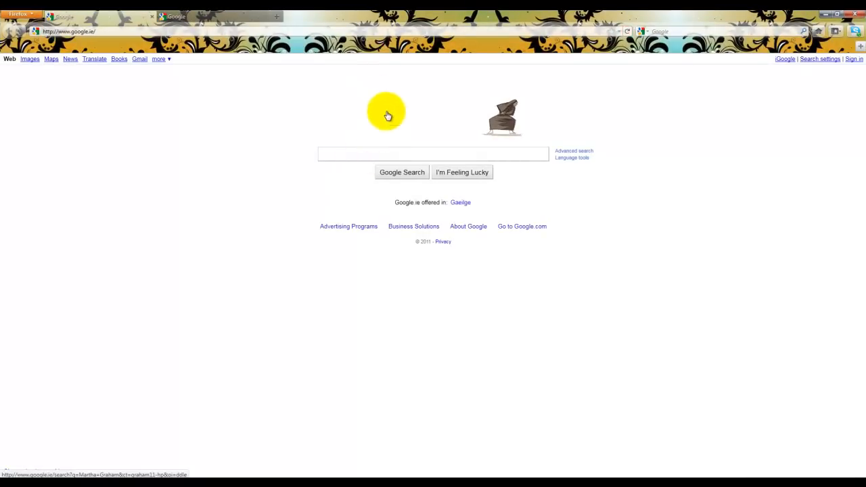
pyautogui.moveTo(298, 121)
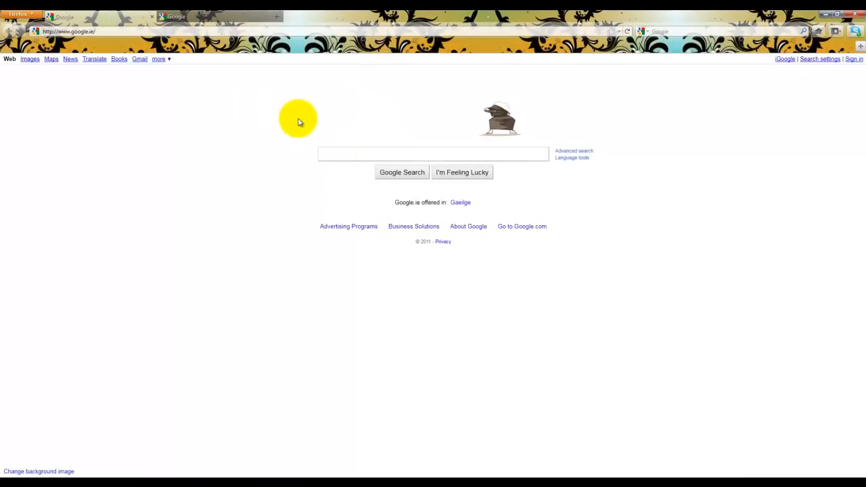
# Step: Search Google for 'hjsplit' and reach the official HJ-Split homepage
pyautogui.write('hj')
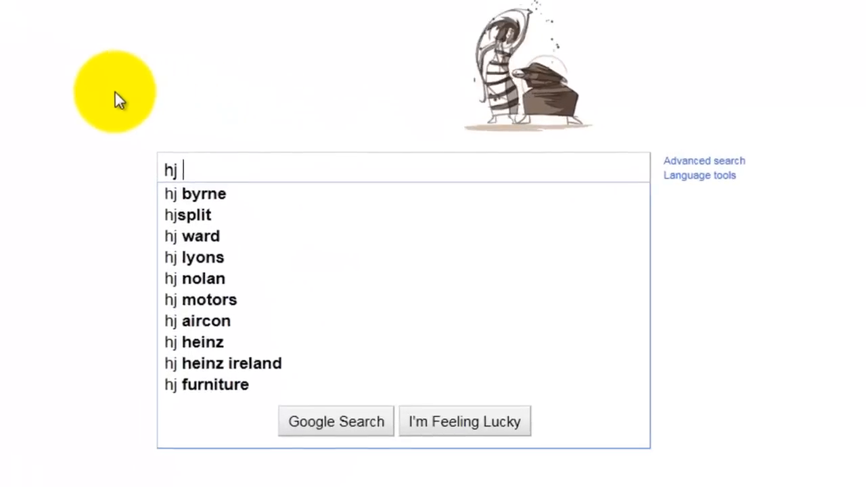
pyautogui.click(194, 214)
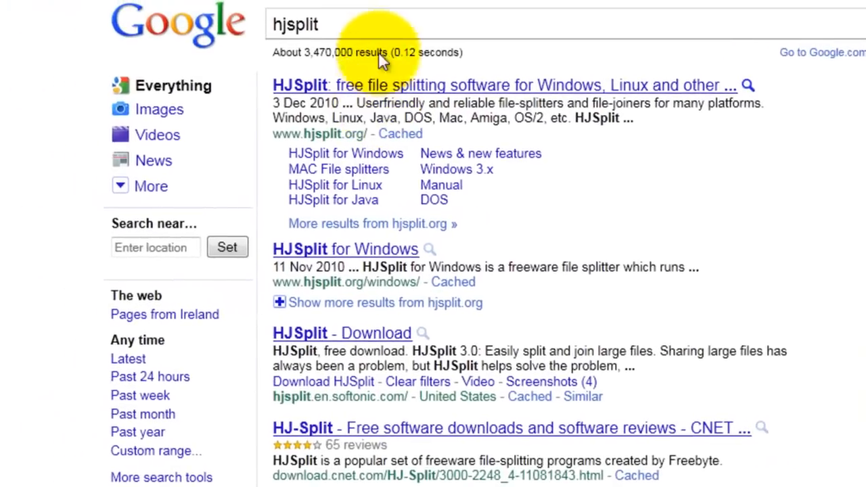
pyautogui.click(503, 84)
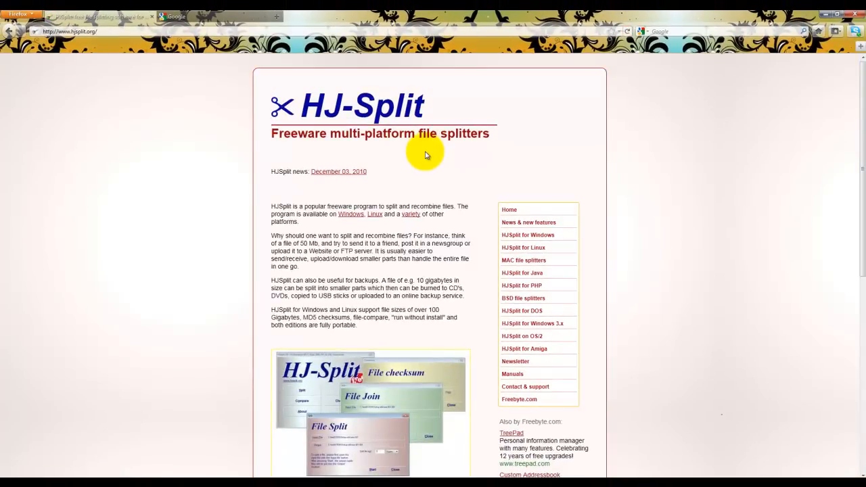
pyautogui.scroll(-3)
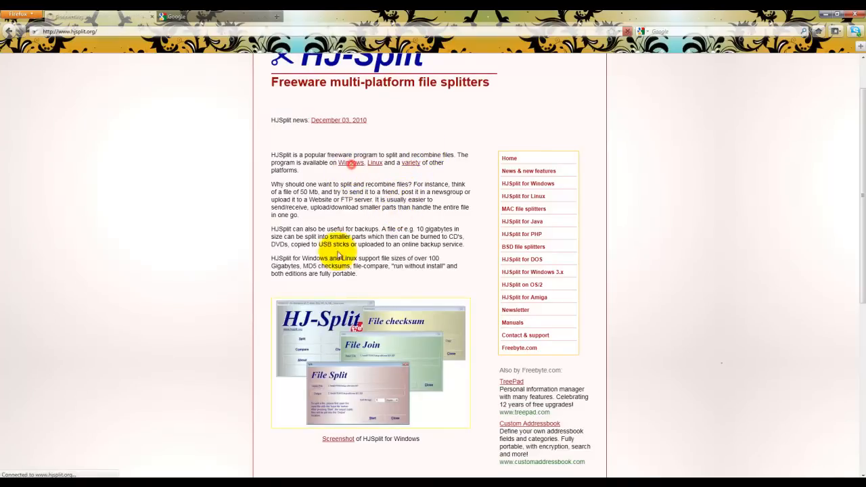
# Step: Go to the HJ-Split for Windows page and its HJSplit 3.0 download links
pyautogui.click(527, 183)
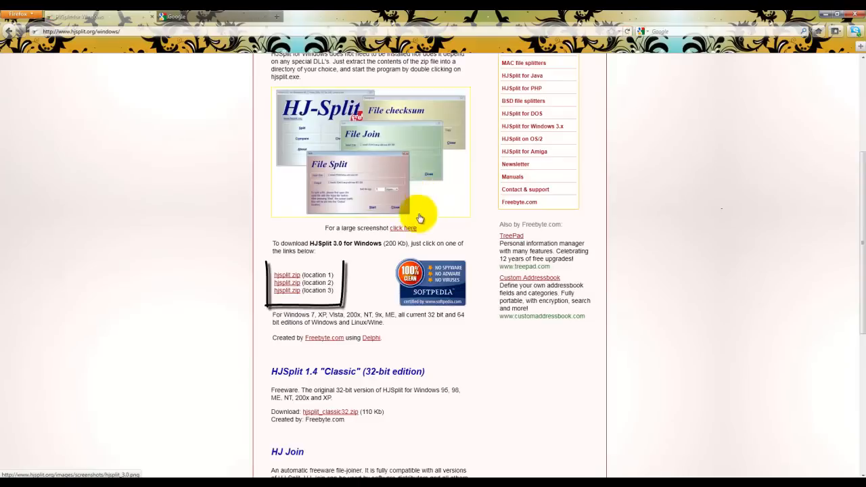
pyautogui.click(287, 274)
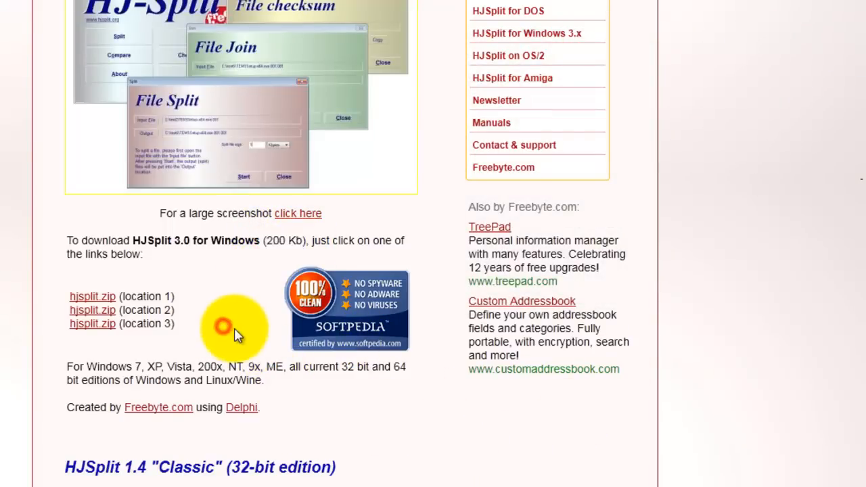
pyautogui.scroll(-3)
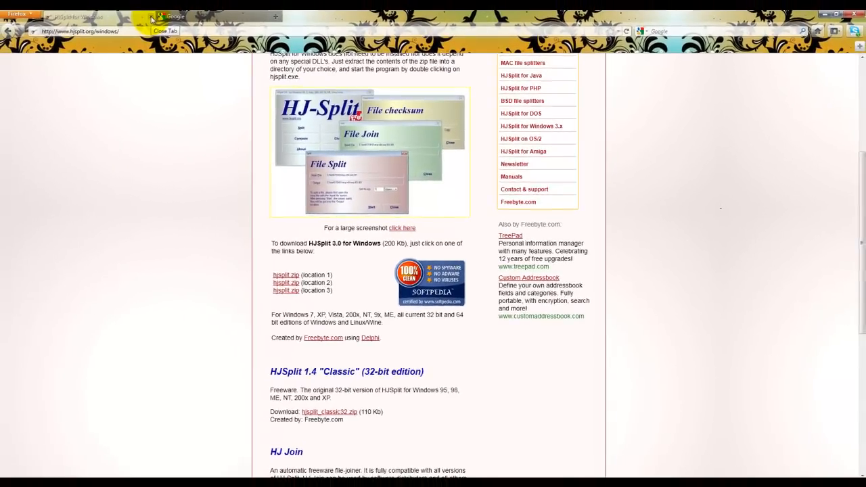
# Step: Search Google for 'winrar' and choose the WinRAR x86 (32 bit) download on RARLAB
pyautogui.click(176, 17)
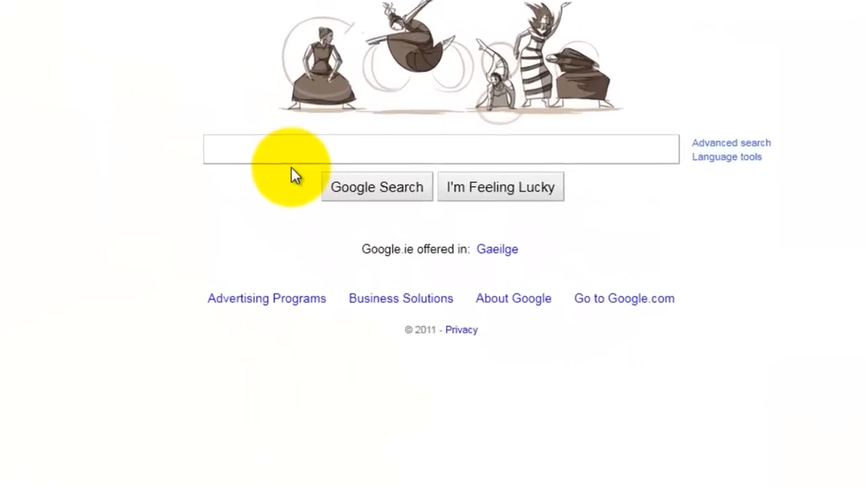
pyautogui.write('winrar')
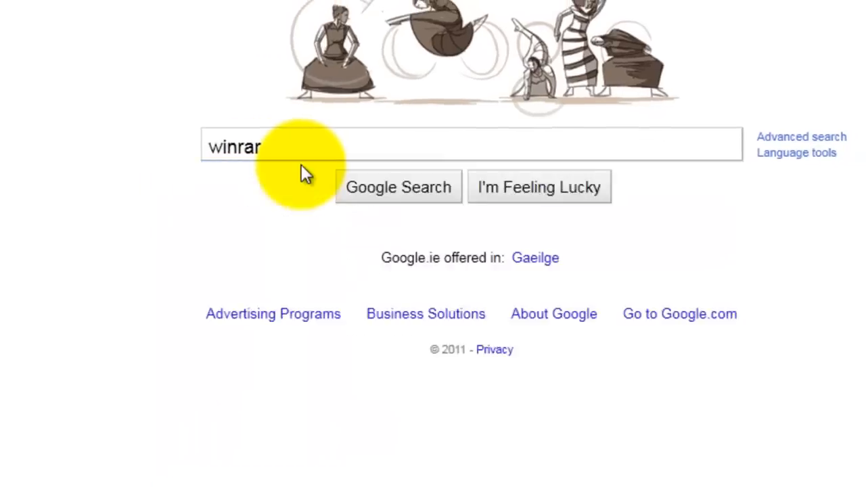
pyautogui.click(398, 186)
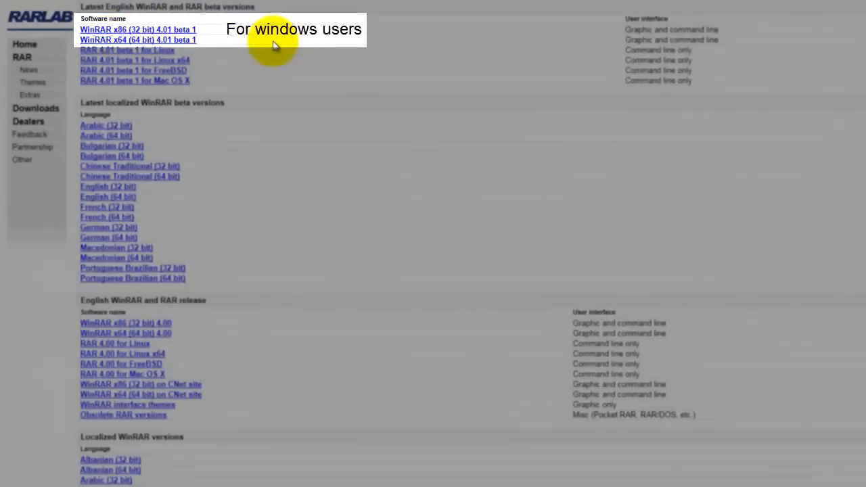
pyautogui.click(7, 484)
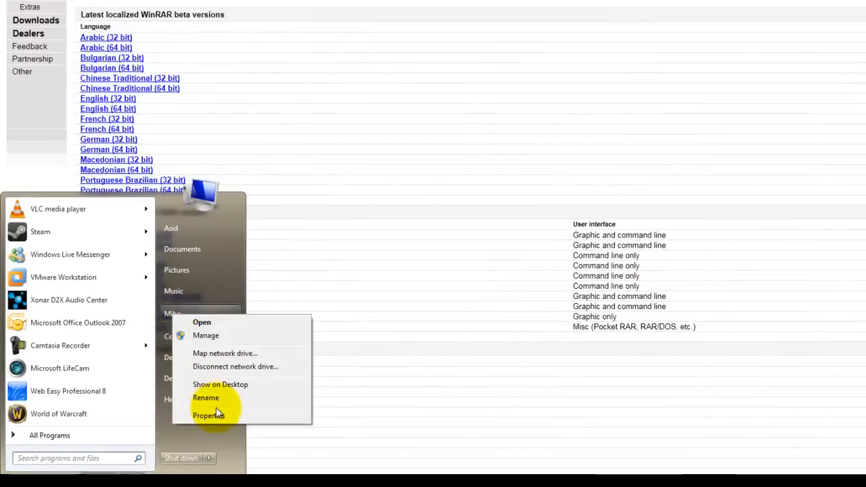
# Step: Show Downloads (D:) with the six A Lovely Clock.rar parts and launch hjsplit.exe beside it
pyautogui.click(209, 414)
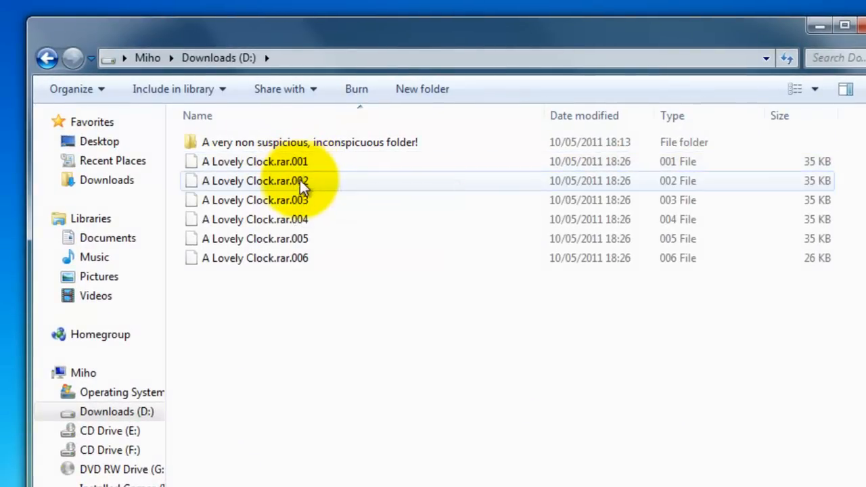
pyautogui.moveTo(303, 181)
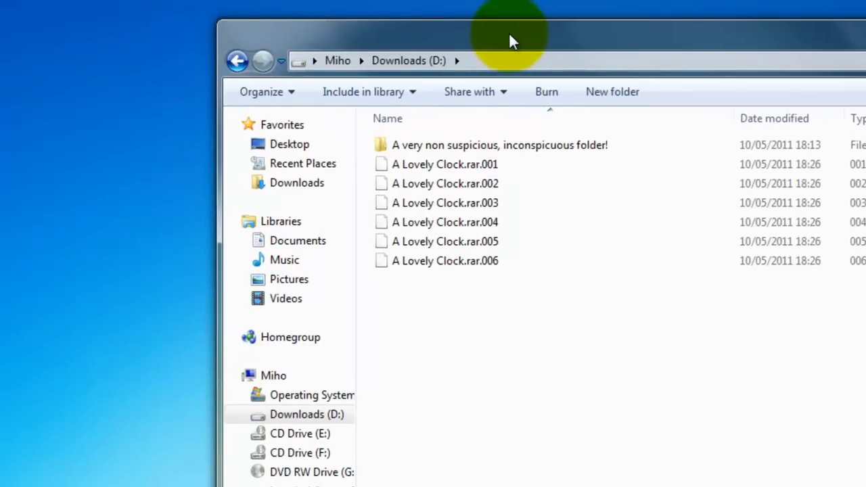
pyautogui.click(14, 484)
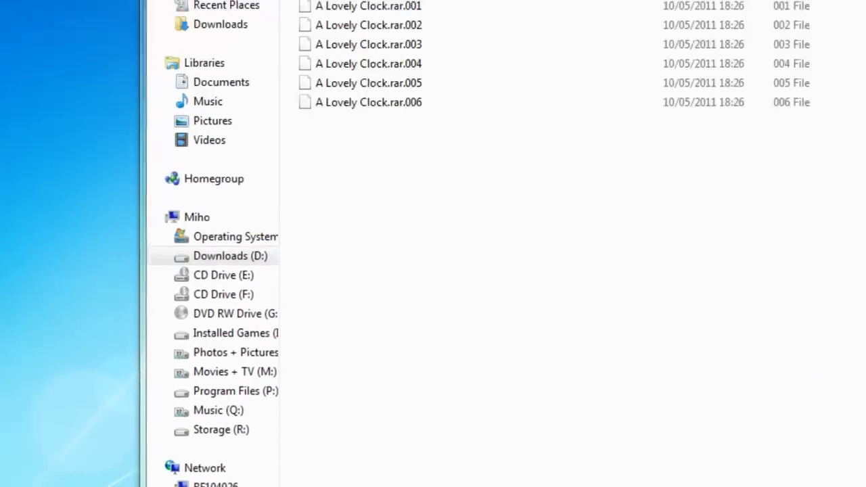
pyautogui.doubleClick(548, 35)
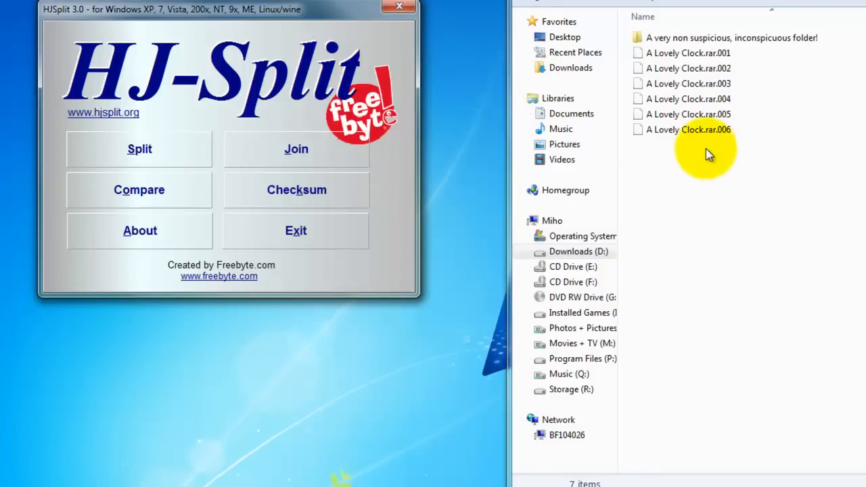
# Step: Join the parts starting from A Lovely Clock.rar.001 into one A Lovely Clock.rar archive
pyautogui.click(295, 148)
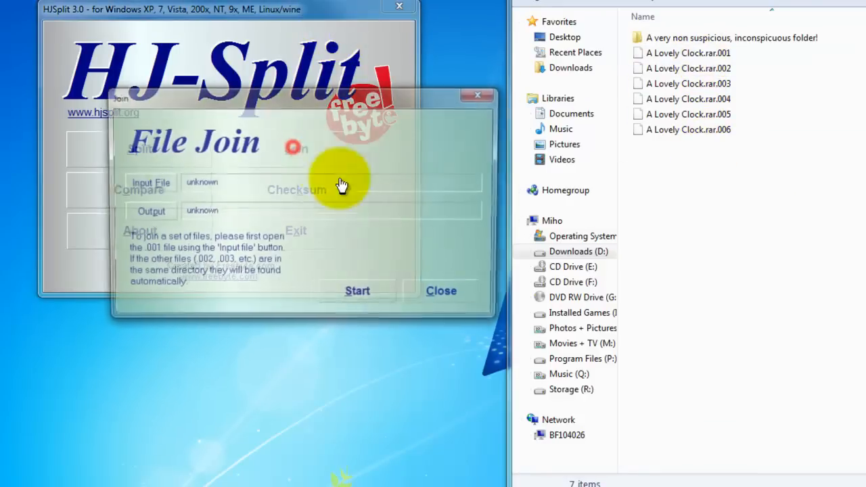
pyautogui.click(146, 184)
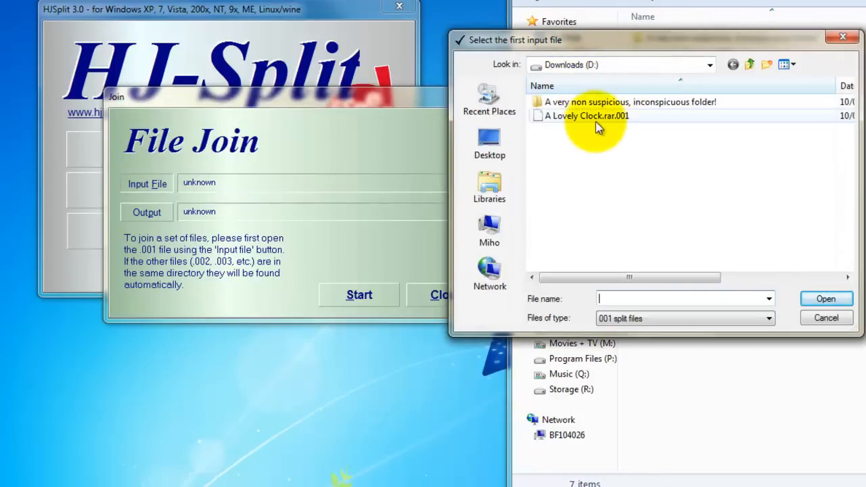
pyautogui.moveTo(594, 116)
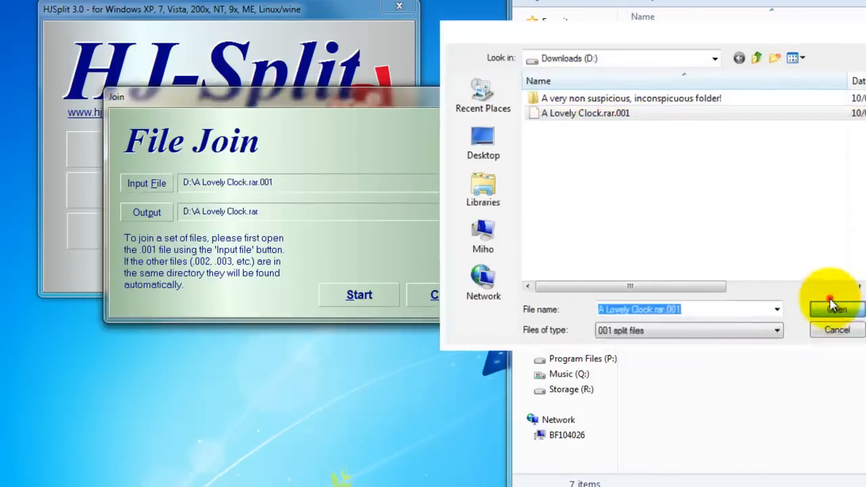
pyautogui.click(835, 308)
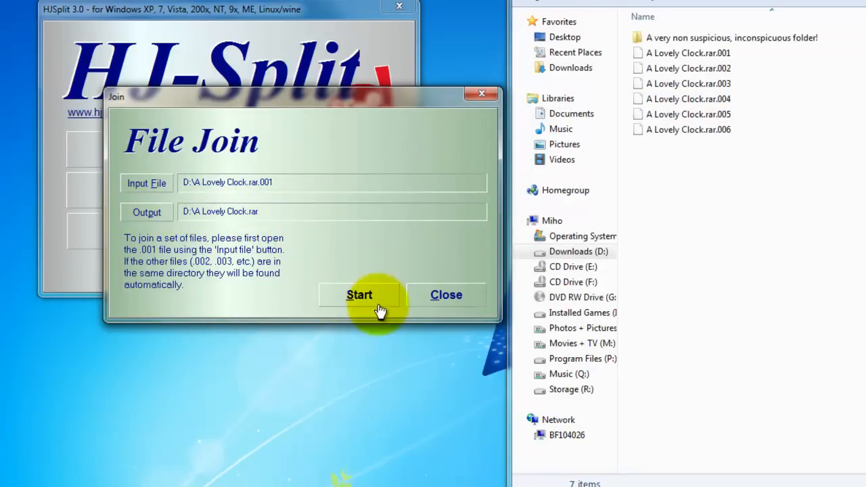
pyautogui.click(360, 295)
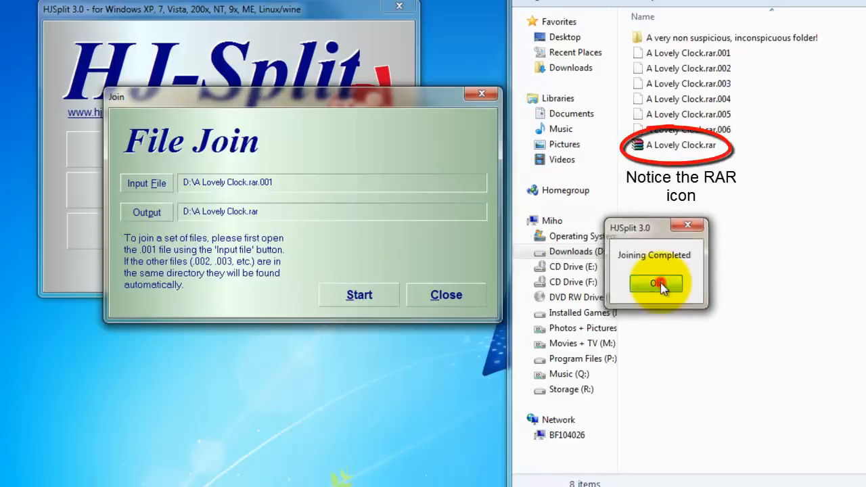
# Step: Dismiss the joining message, open A Lovely Clock.rar in WinRAR and extract Clock.exe
pyautogui.click(656, 283)
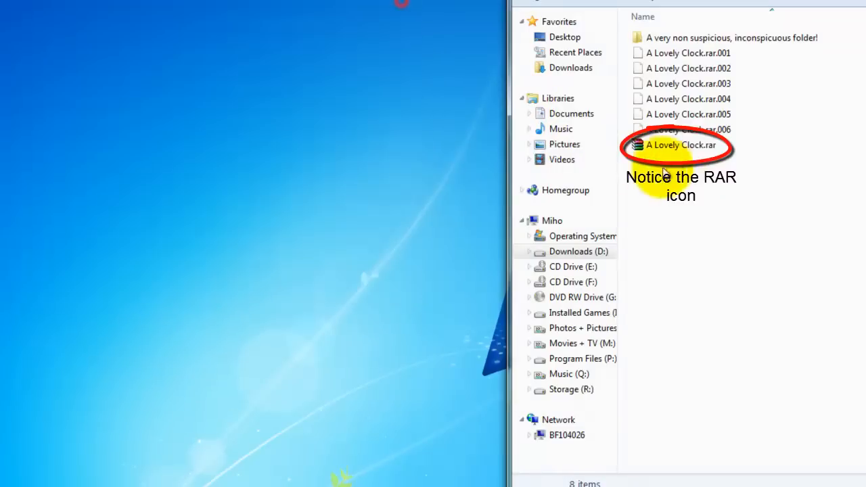
pyautogui.click(680, 144)
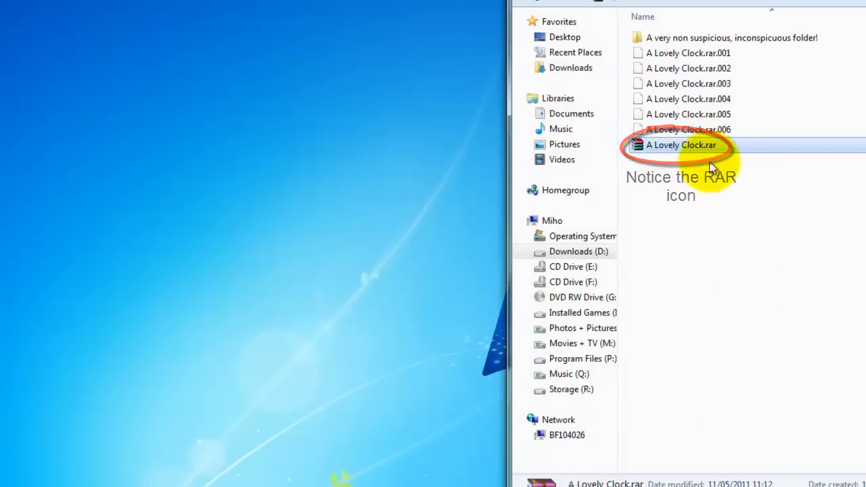
pyautogui.doubleClick(680, 145)
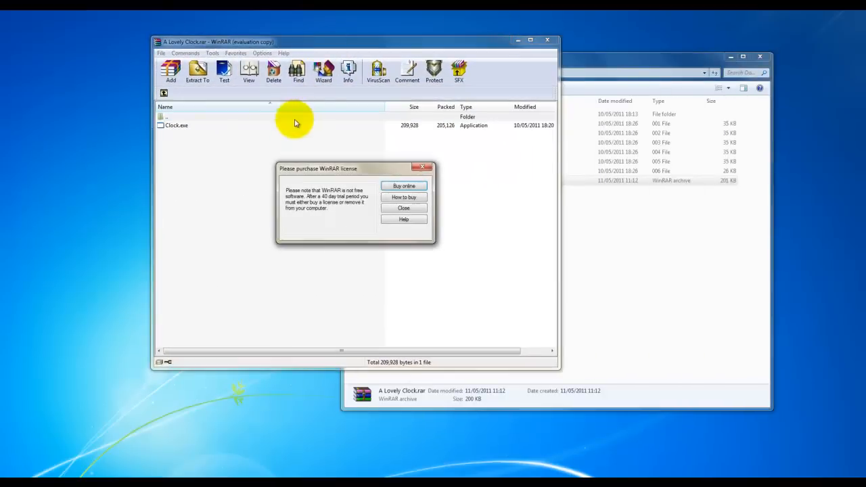
pyautogui.click(403, 208)
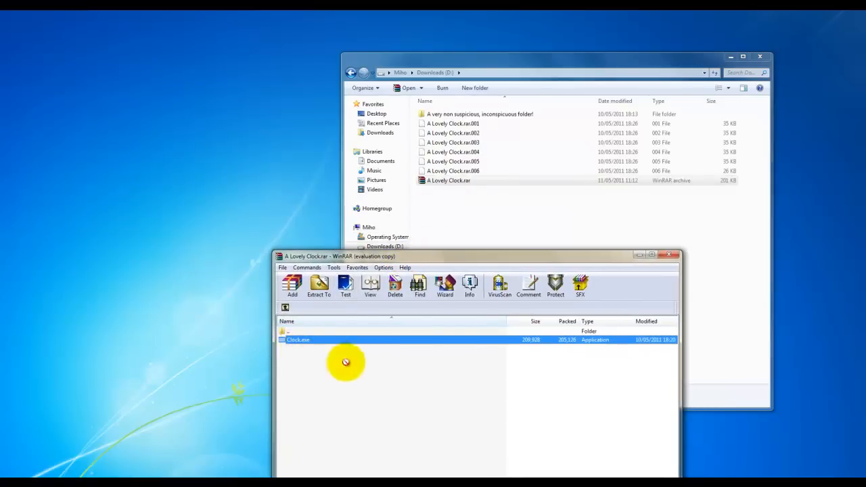
pyautogui.doubleClick(297, 340)
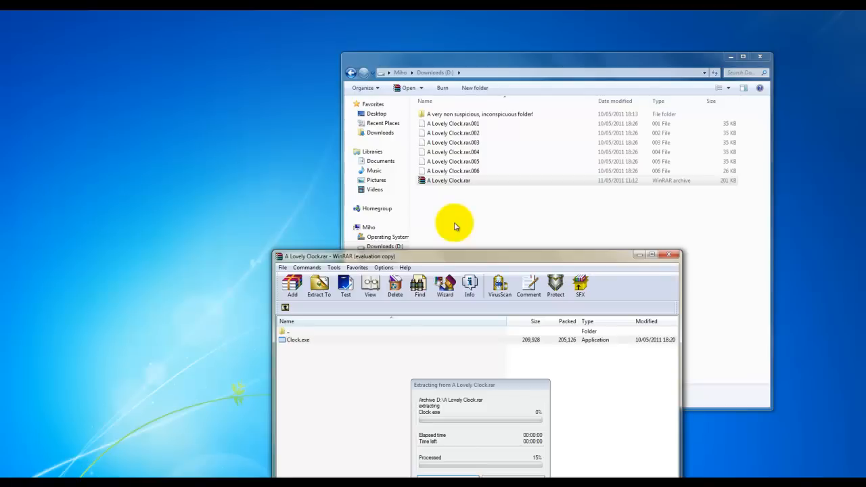
pyautogui.moveTo(666, 260)
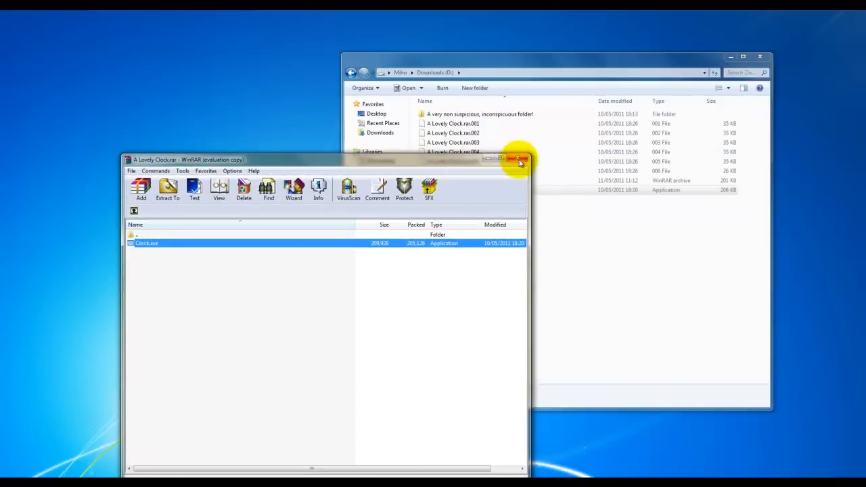
# Step: Run the extracted Clock.exe so the clock shows on the desktop, then close the Downloads window
pyautogui.click(520, 160)
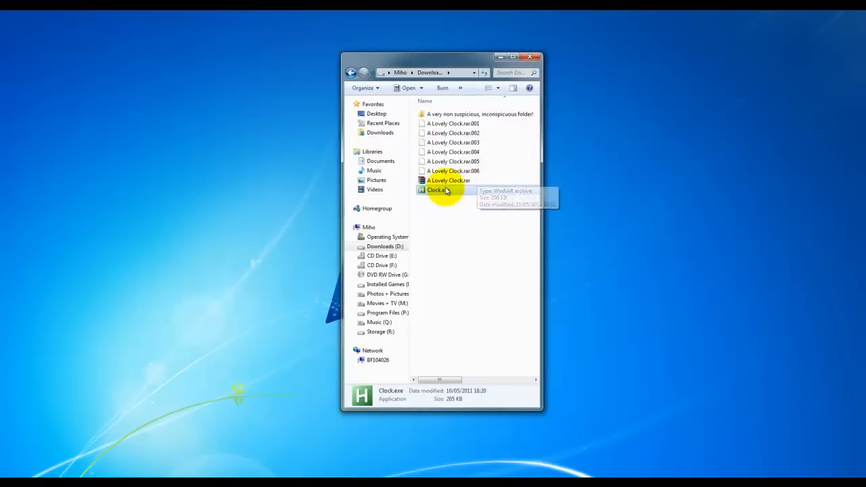
pyautogui.doubleClick(438, 189)
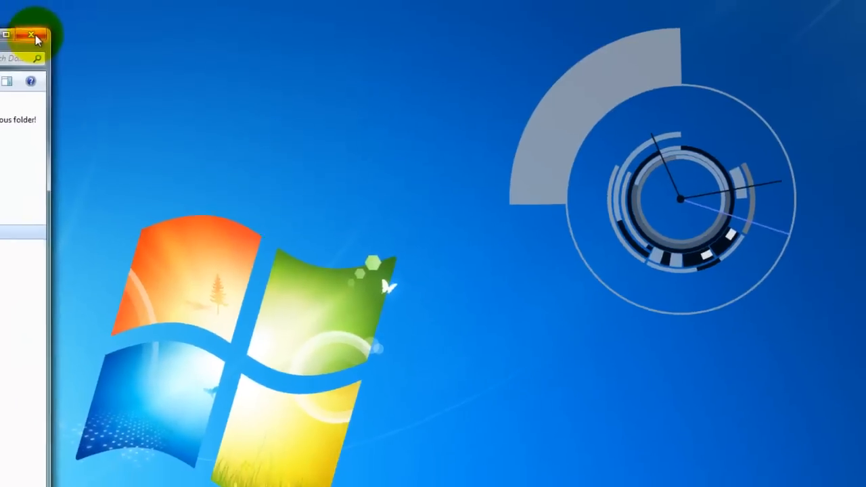
pyautogui.click(31, 35)
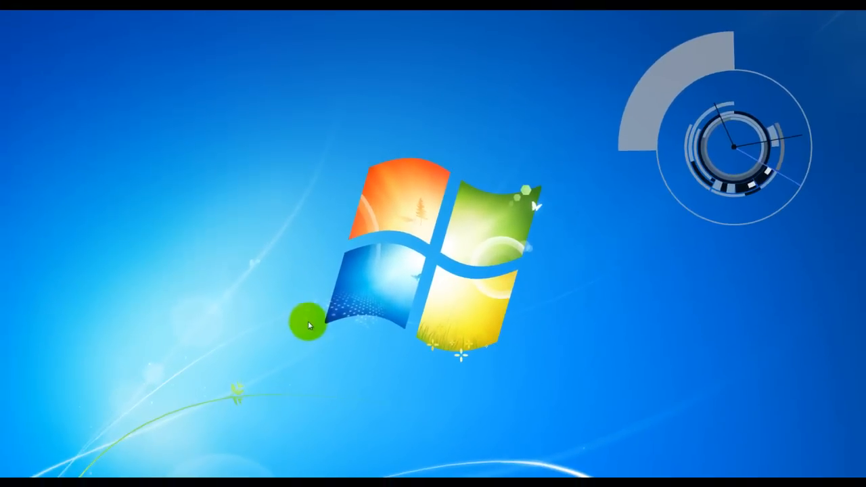